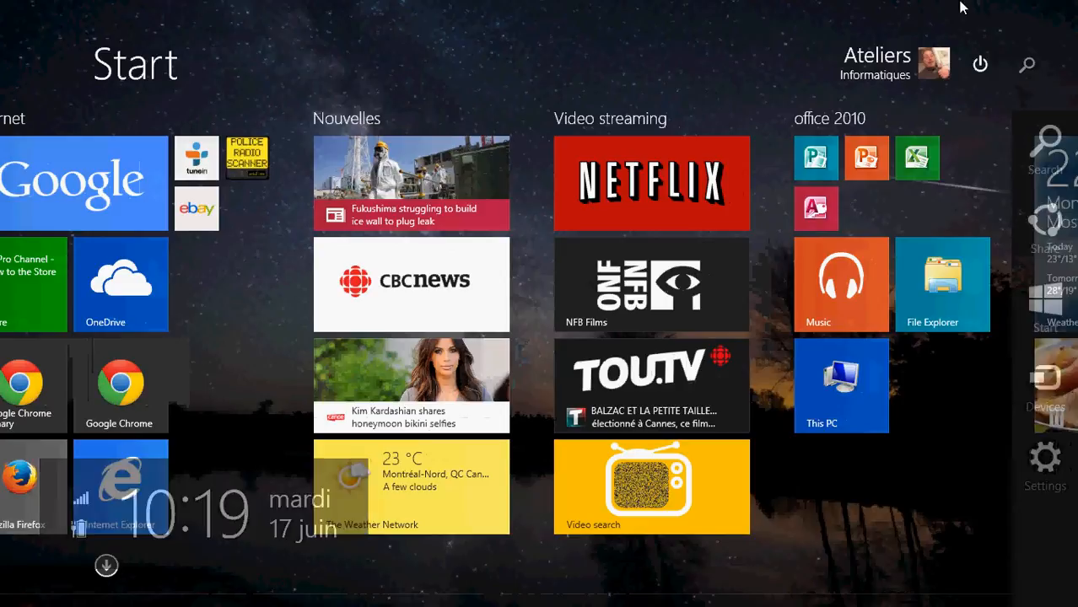
Search the Start screen for 'privacy' and open the Privacy settings result.
{"action": "left_click", "coordinate": [1025, 64]}
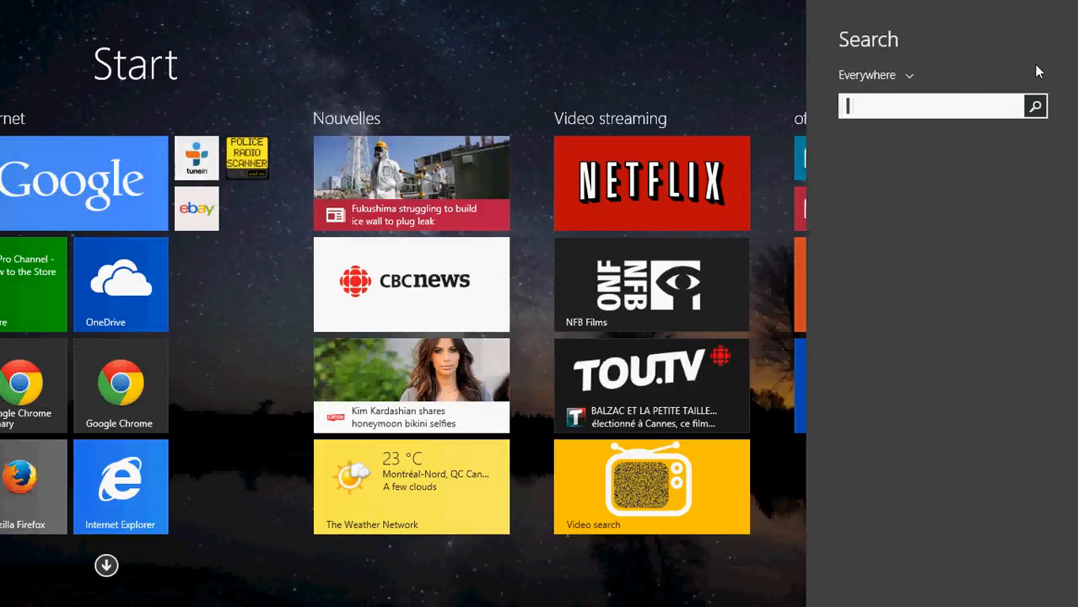
{"action": "type", "text": "privacy"}
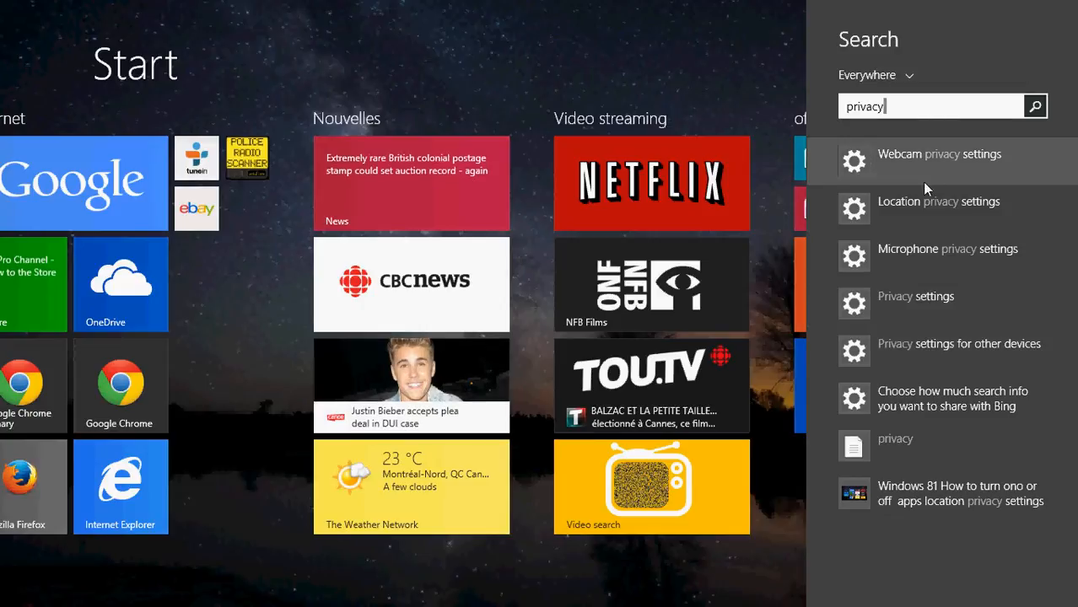
{"action": "mouse_move", "coordinate": [943, 304]}
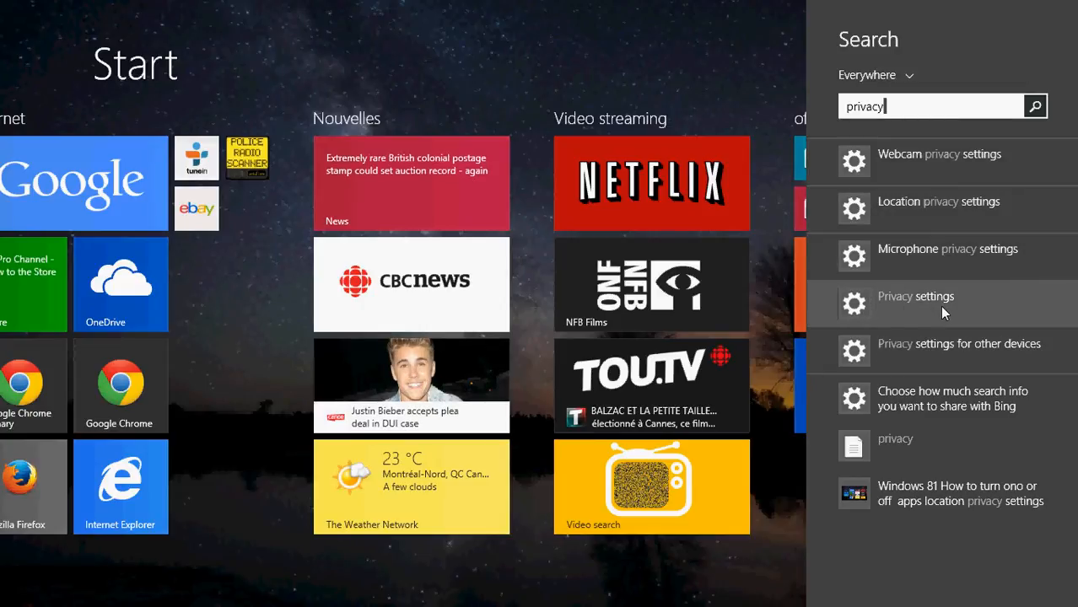
{"action": "left_click", "coordinate": [916, 296]}
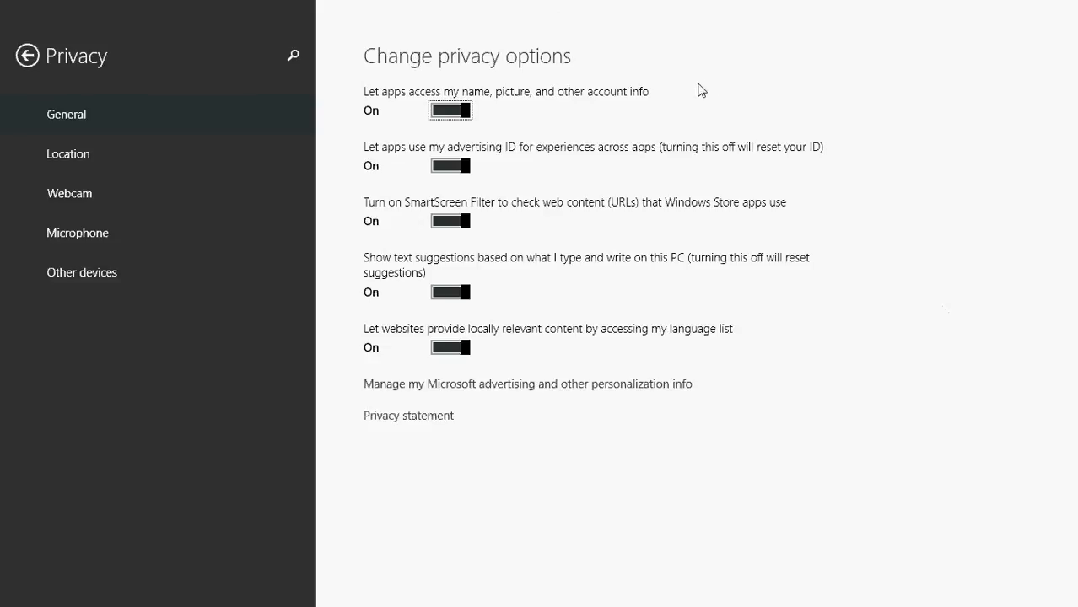
{"action": "mouse_move", "coordinate": [573, 105]}
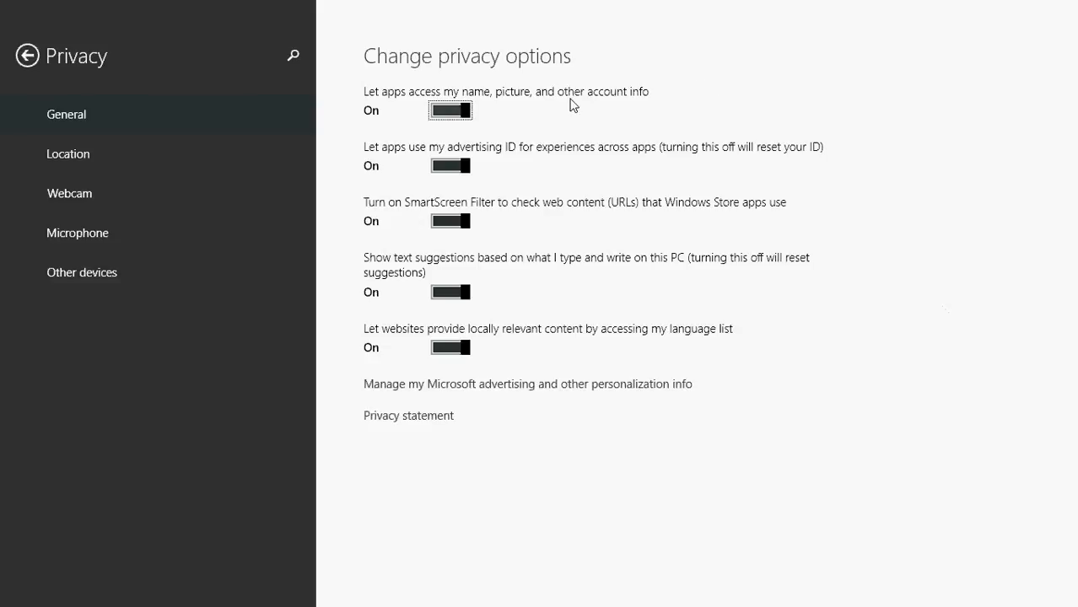
{"action": "mouse_move", "coordinate": [144, 137]}
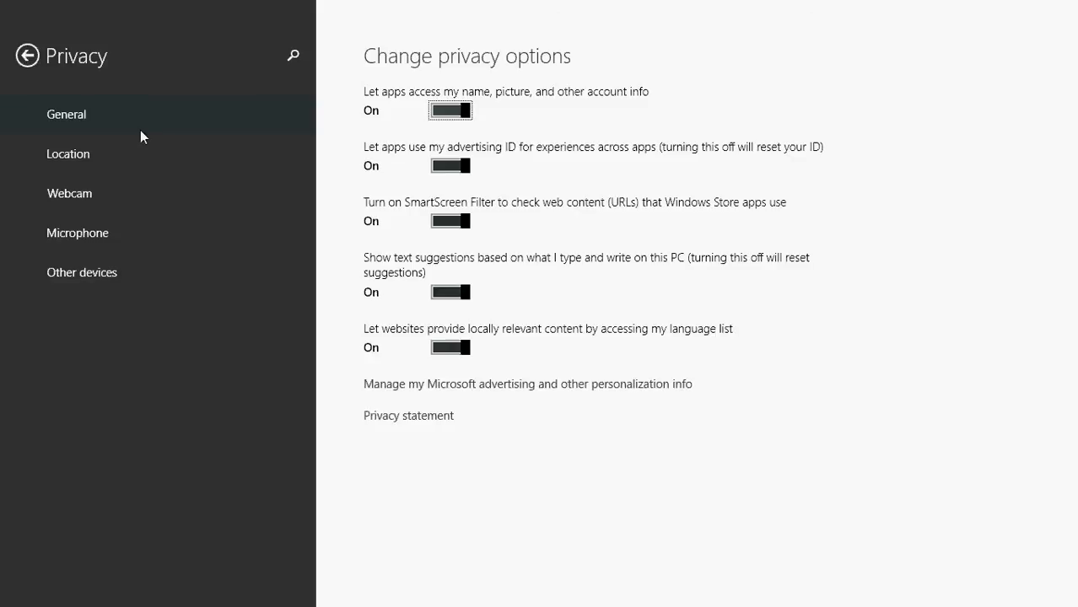
{"action": "mouse_move", "coordinate": [43, 67]}
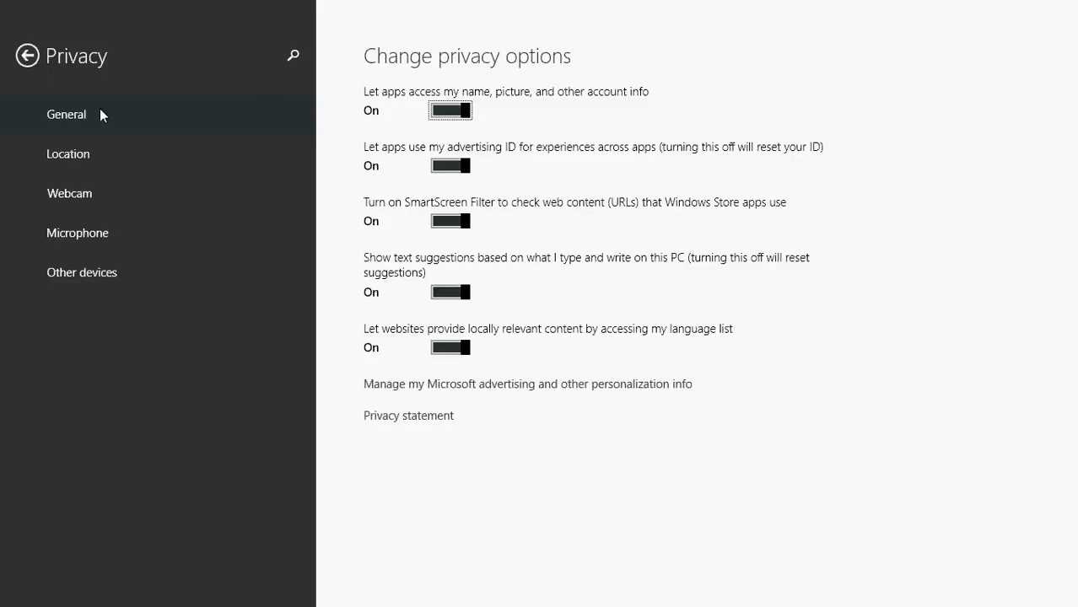
{"action": "left_click", "coordinate": [67, 154]}
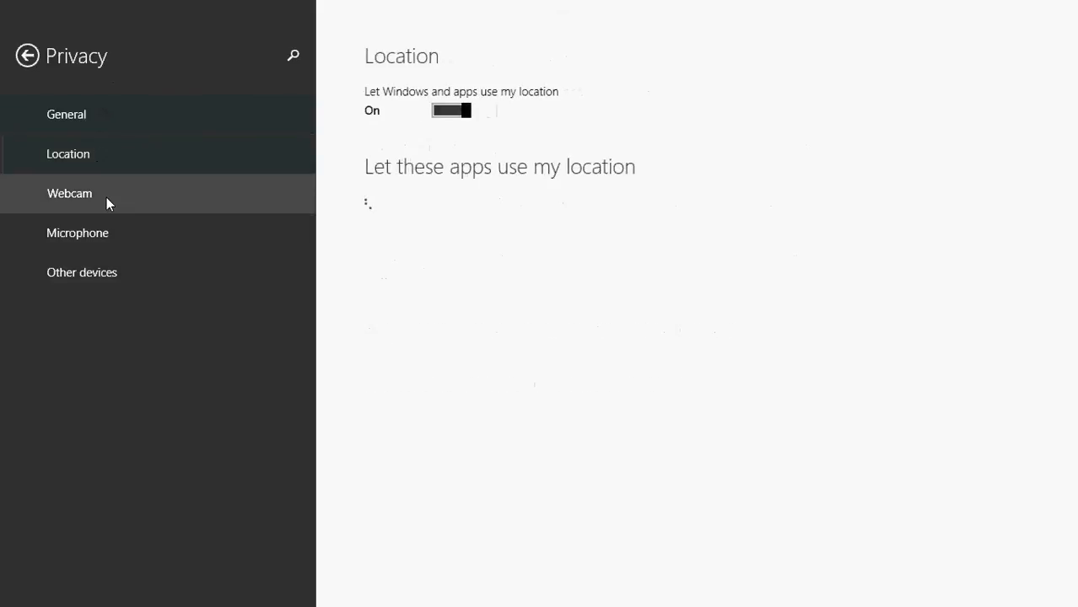
{"action": "left_click", "coordinate": [78, 233]}
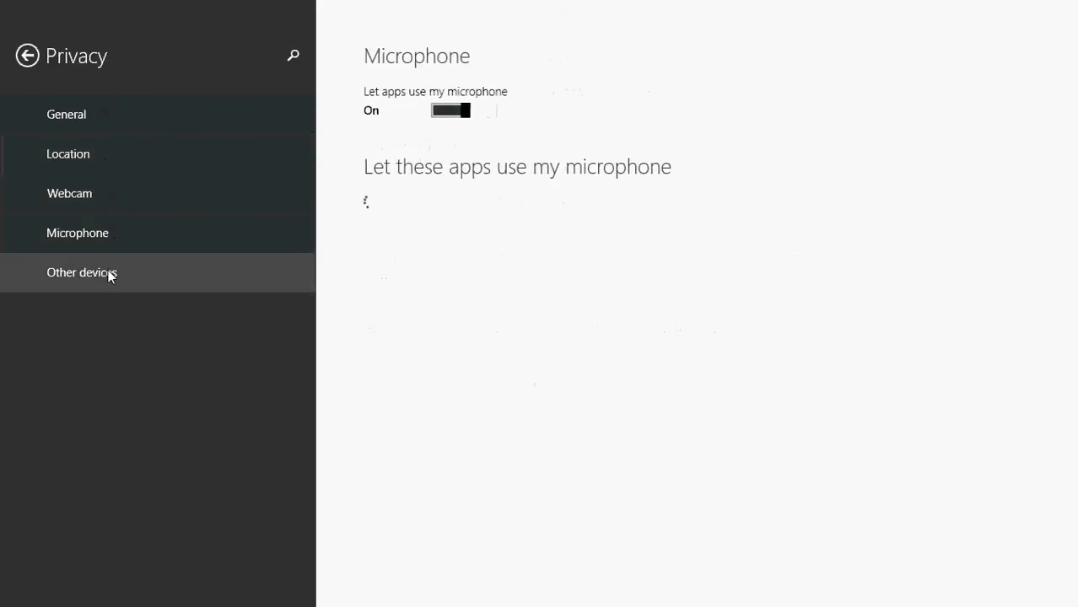
{"action": "left_click", "coordinate": [81, 271]}
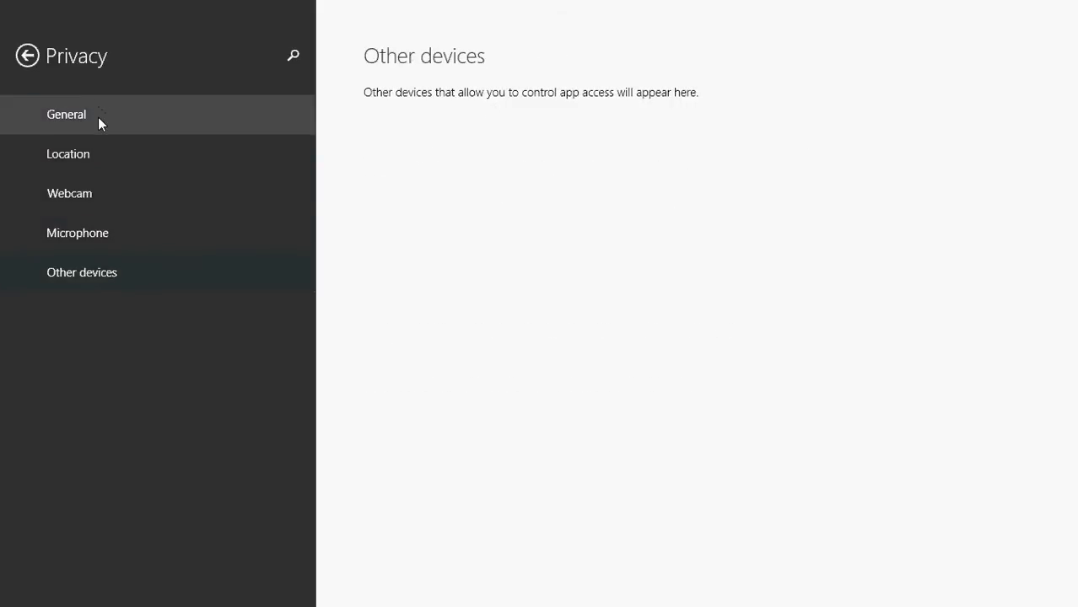
{"action": "left_click", "coordinate": [66, 115]}
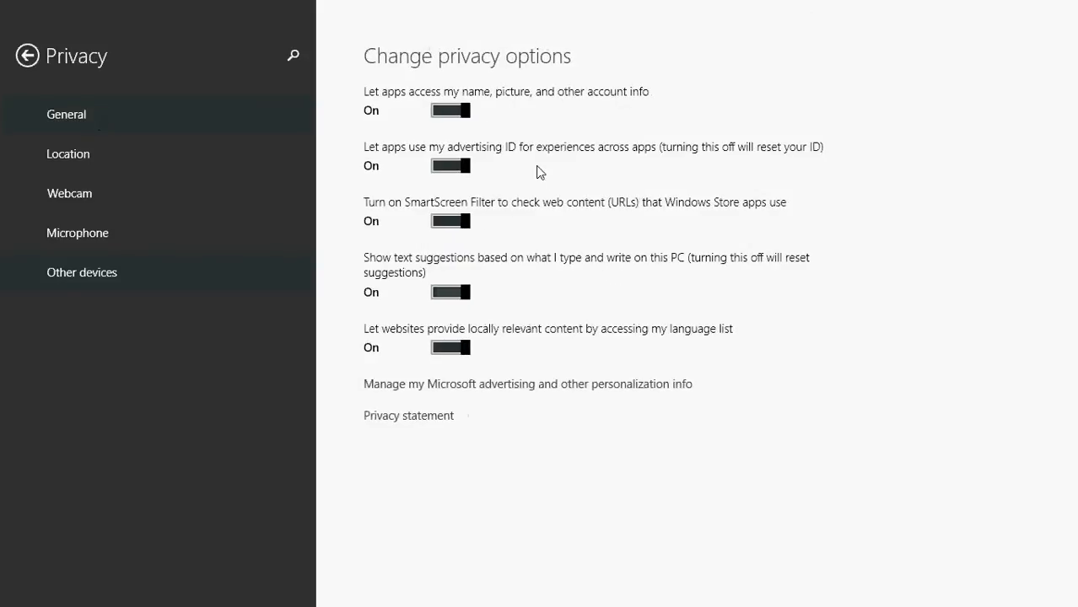
{"action": "mouse_move", "coordinate": [732, 64]}
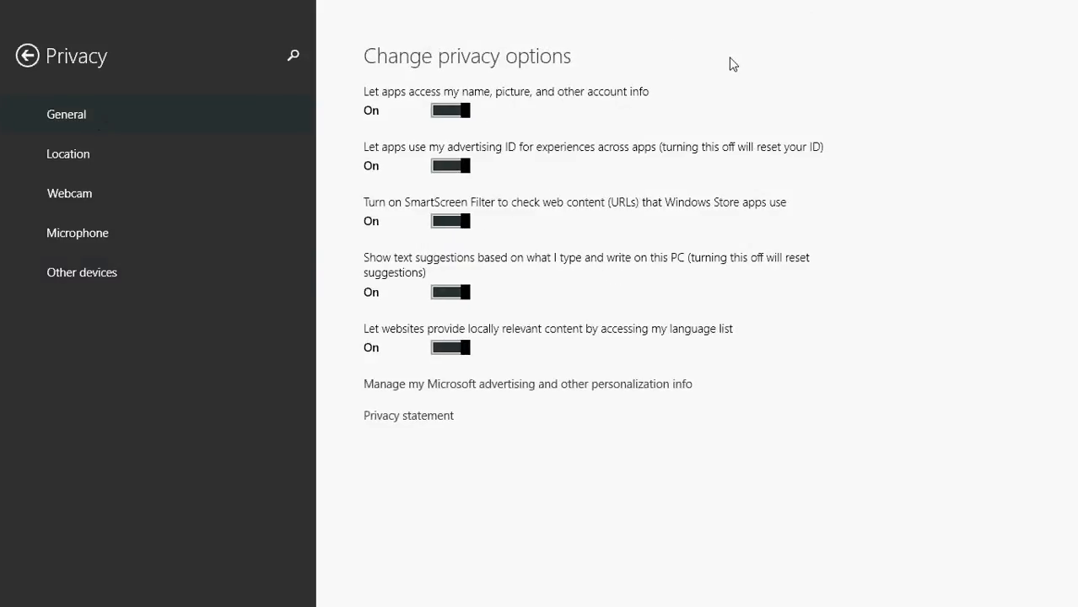
{"action": "mouse_move", "coordinate": [440, 86]}
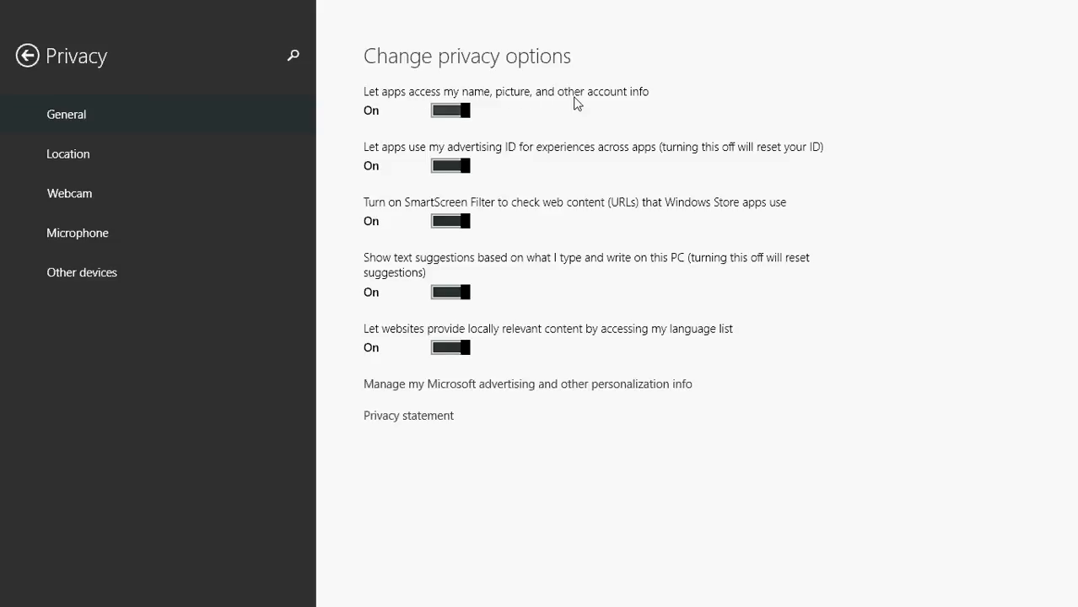
{"action": "mouse_move", "coordinate": [496, 122]}
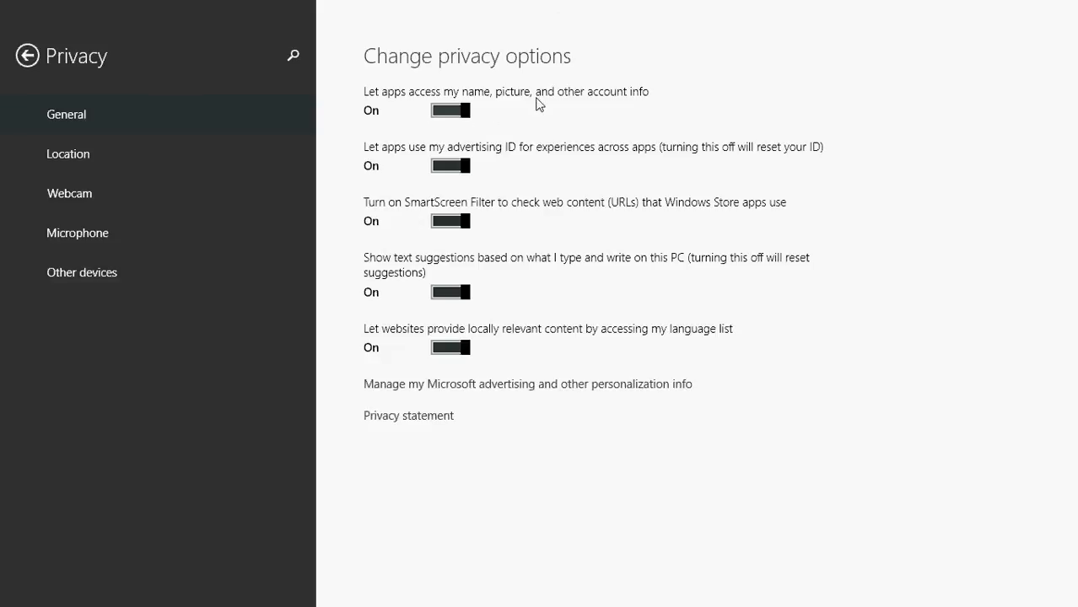
{"action": "mouse_move", "coordinate": [751, 115]}
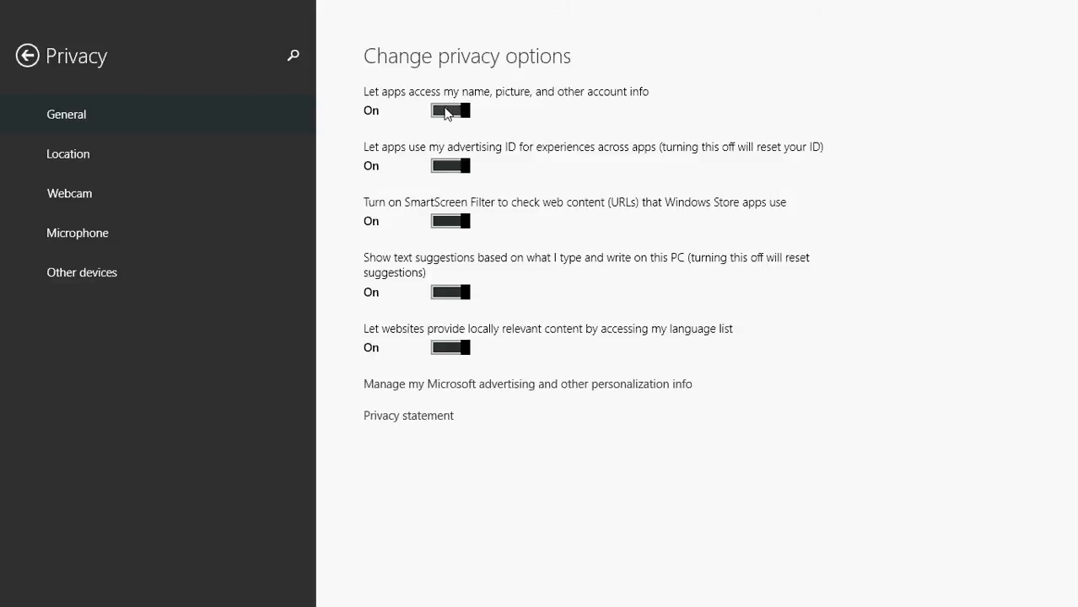
{"action": "left_click", "coordinate": [448, 112]}
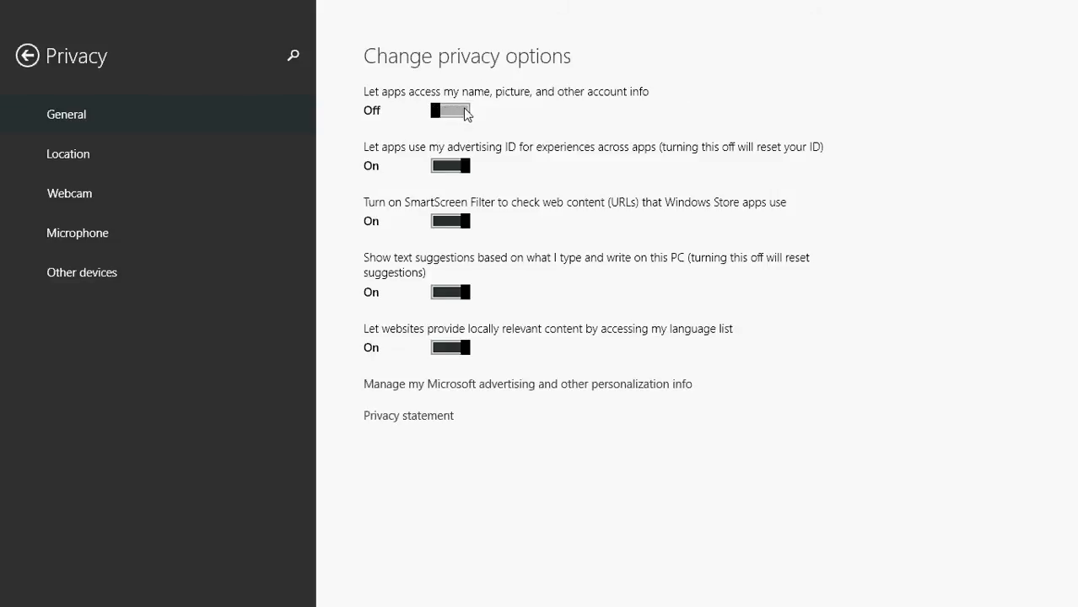
{"action": "left_click", "coordinate": [450, 112]}
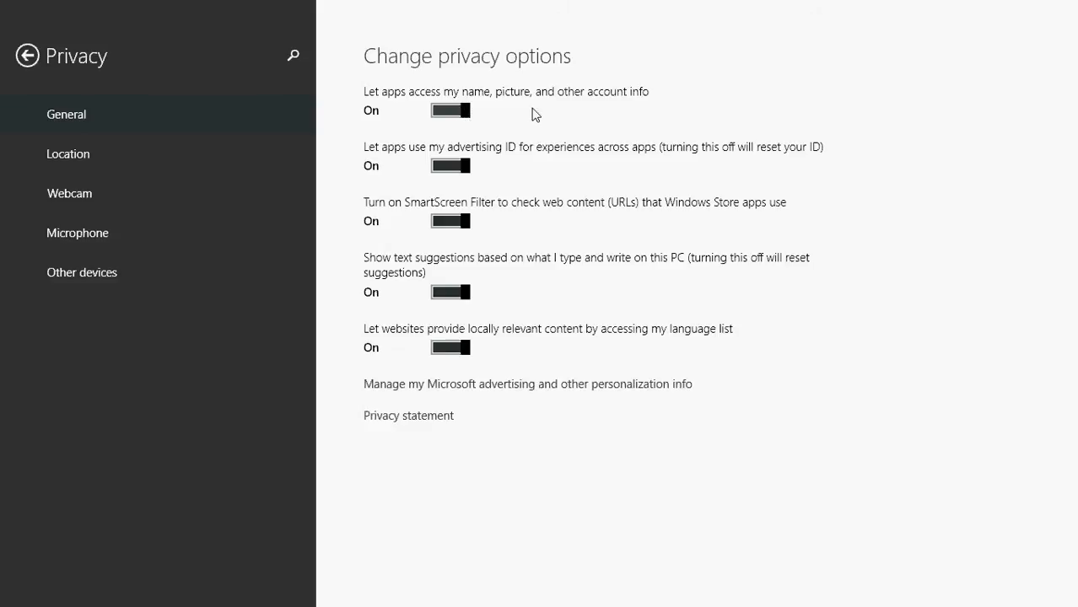
{"action": "mouse_move", "coordinate": [700, 109]}
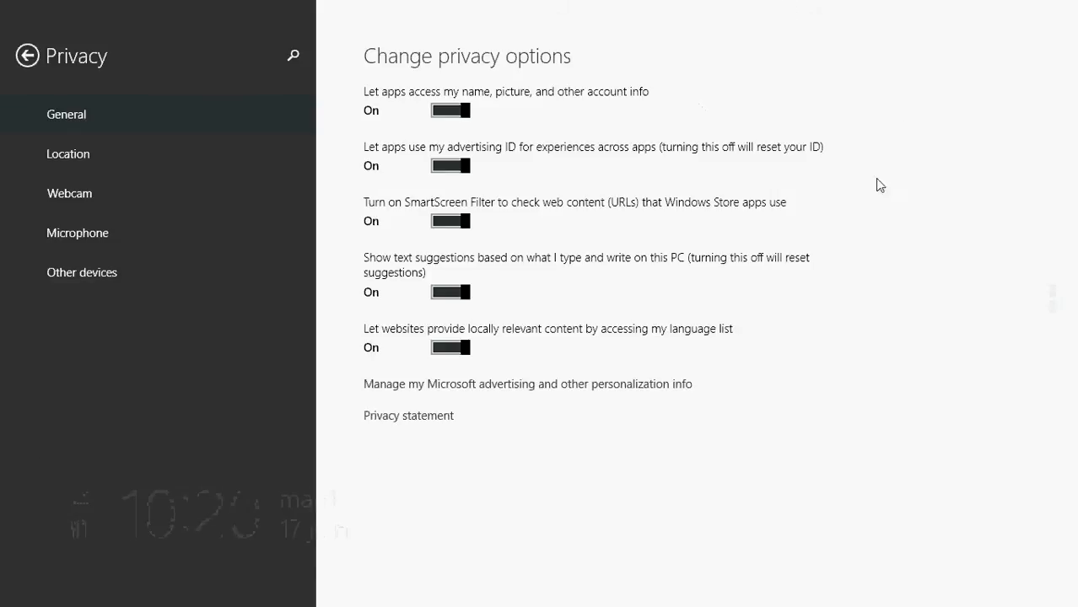
{"action": "mouse_move", "coordinate": [849, 183]}
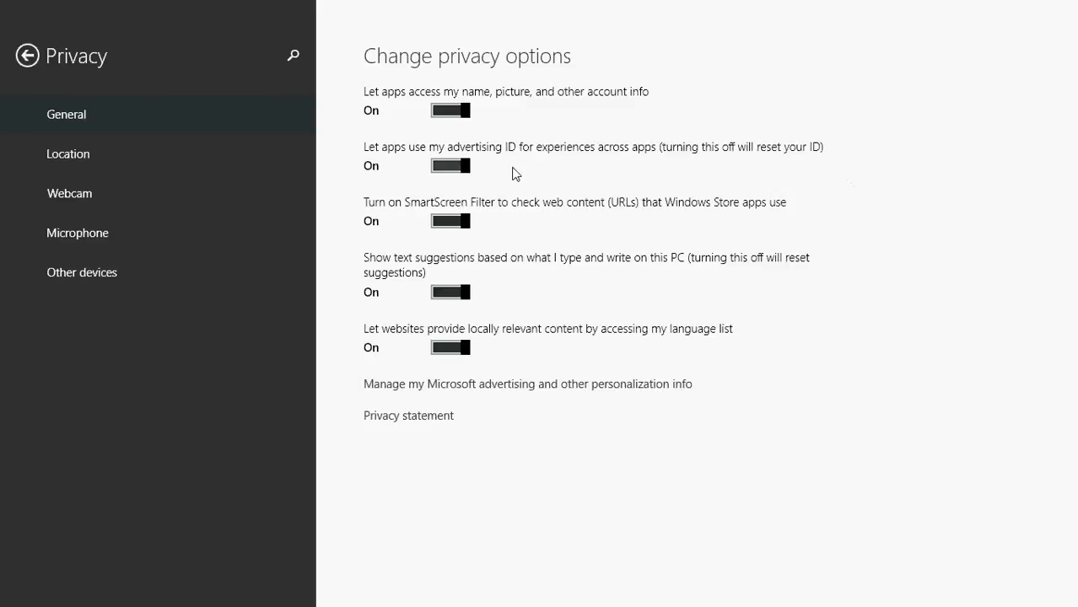
{"action": "mouse_move", "coordinate": [560, 172]}
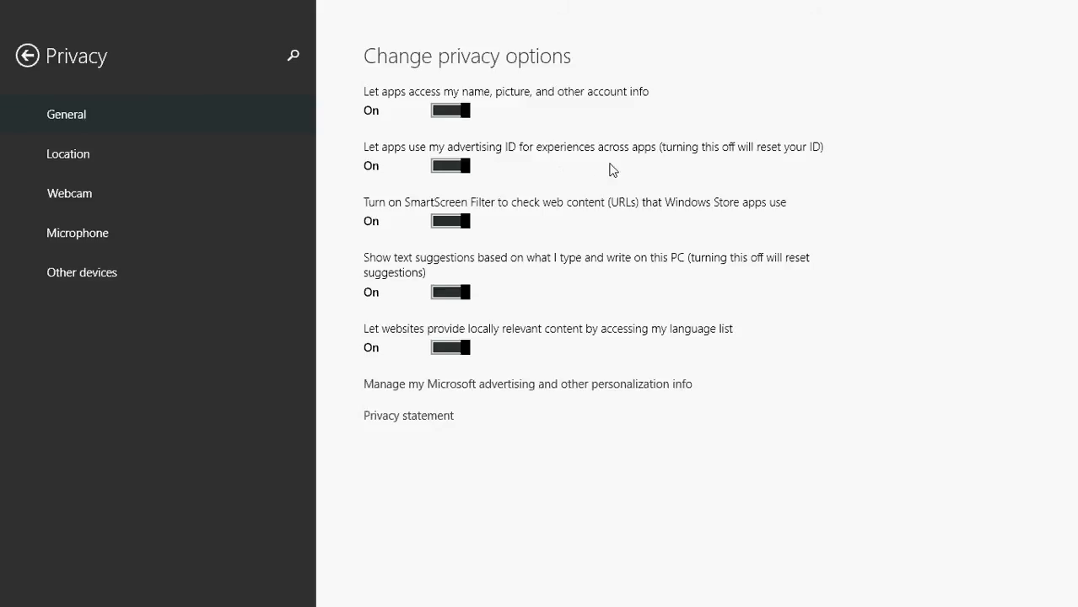
{"action": "mouse_move", "coordinate": [780, 165]}
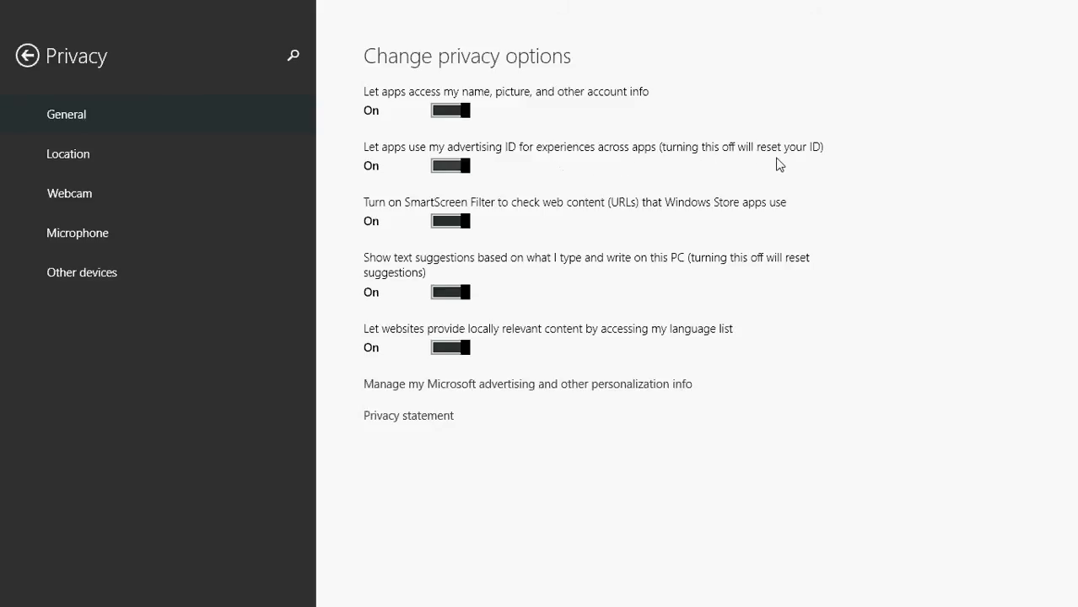
{"action": "mouse_move", "coordinate": [510, 182]}
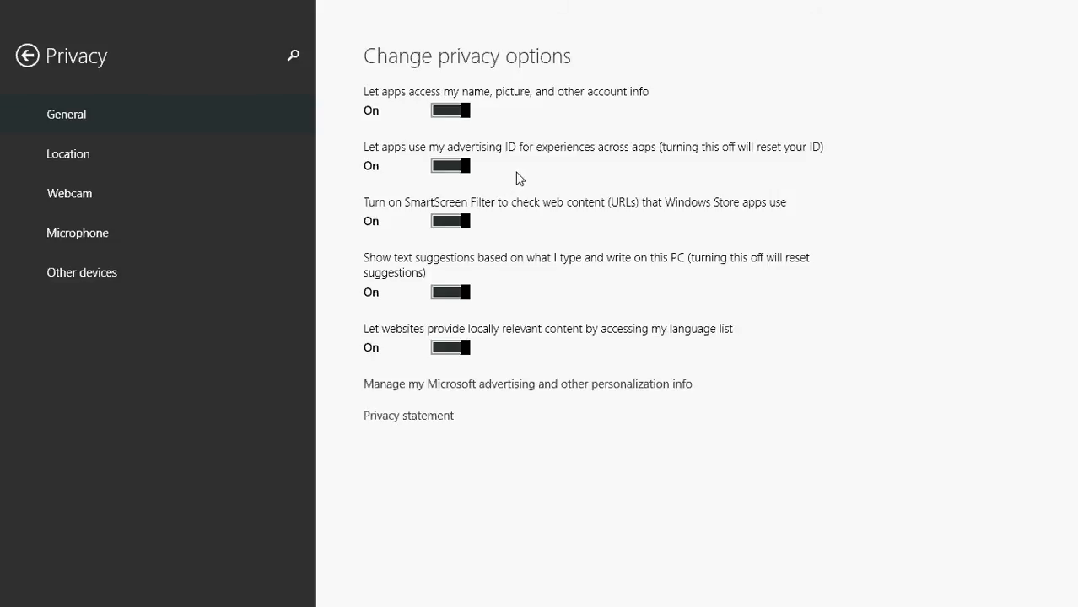
{"action": "mouse_move", "coordinate": [800, 223]}
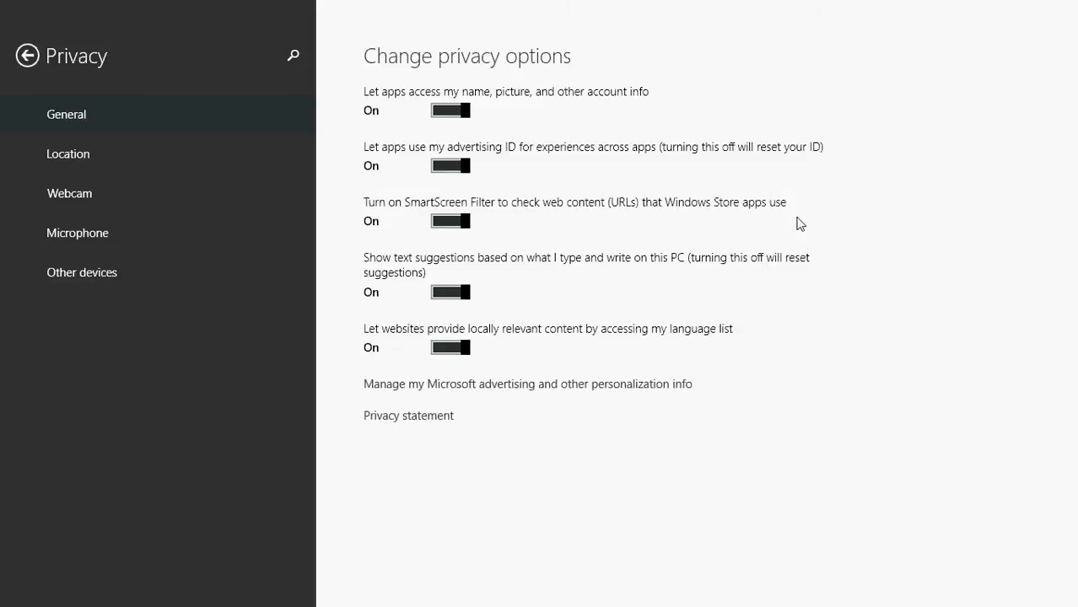
{"action": "mouse_move", "coordinate": [847, 222]}
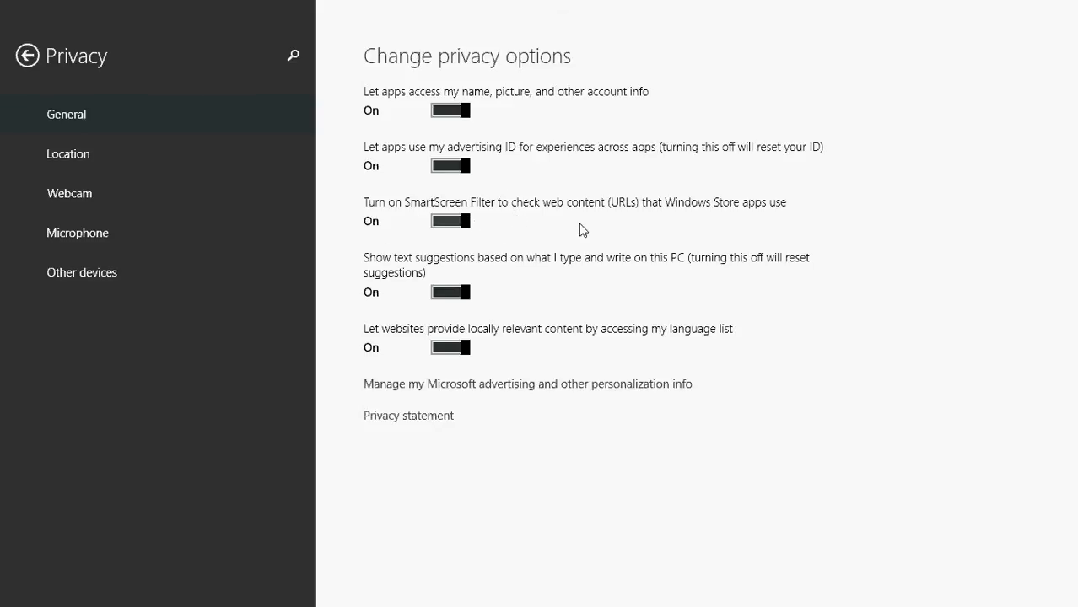
{"action": "mouse_move", "coordinate": [739, 230]}
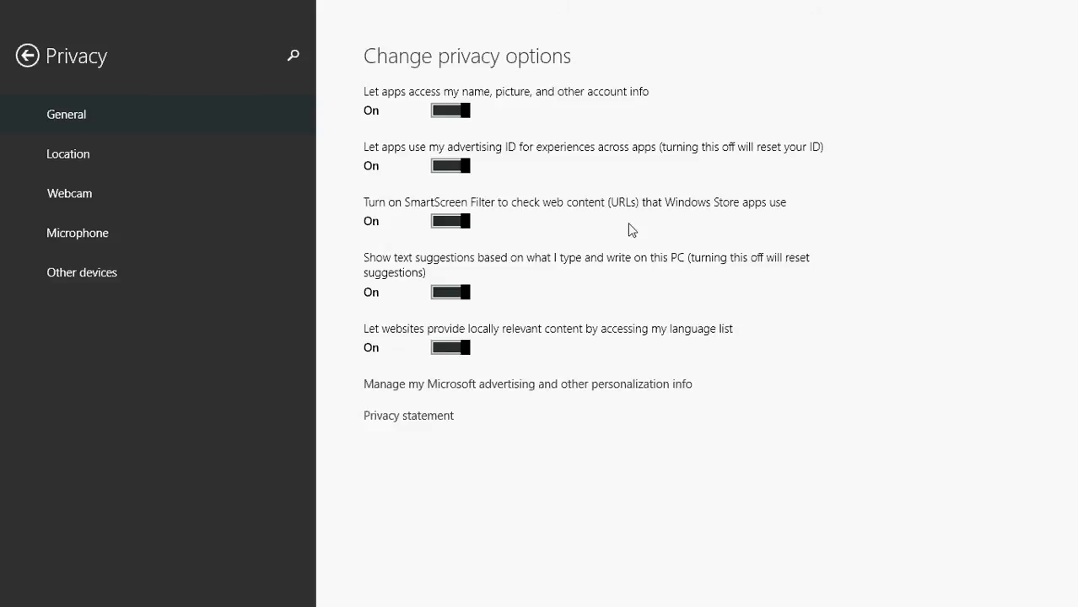
{"action": "mouse_move", "coordinate": [519, 208]}
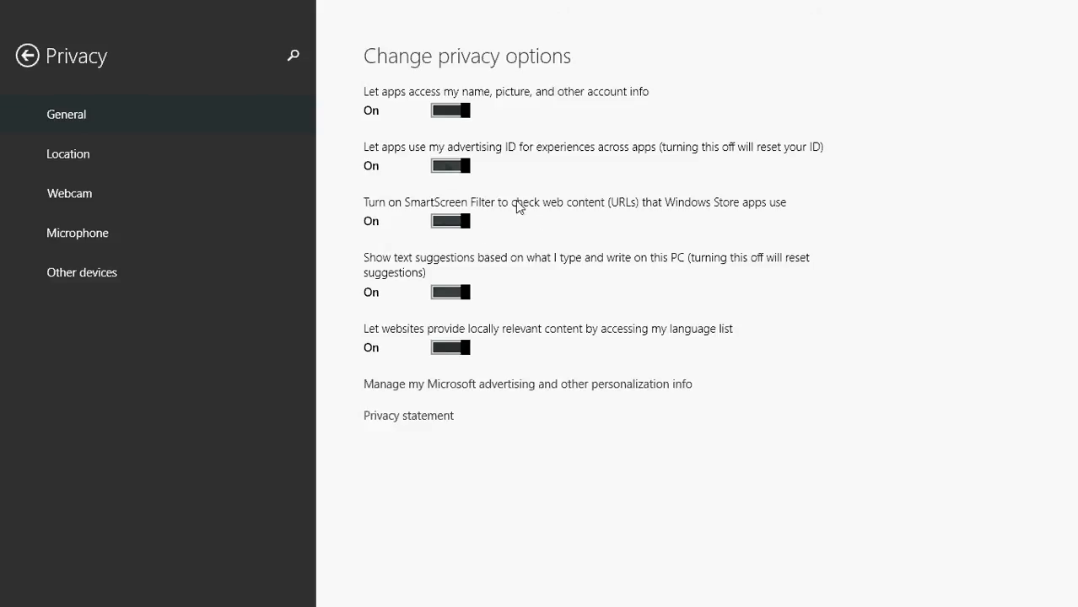
{"action": "mouse_move", "coordinate": [563, 226]}
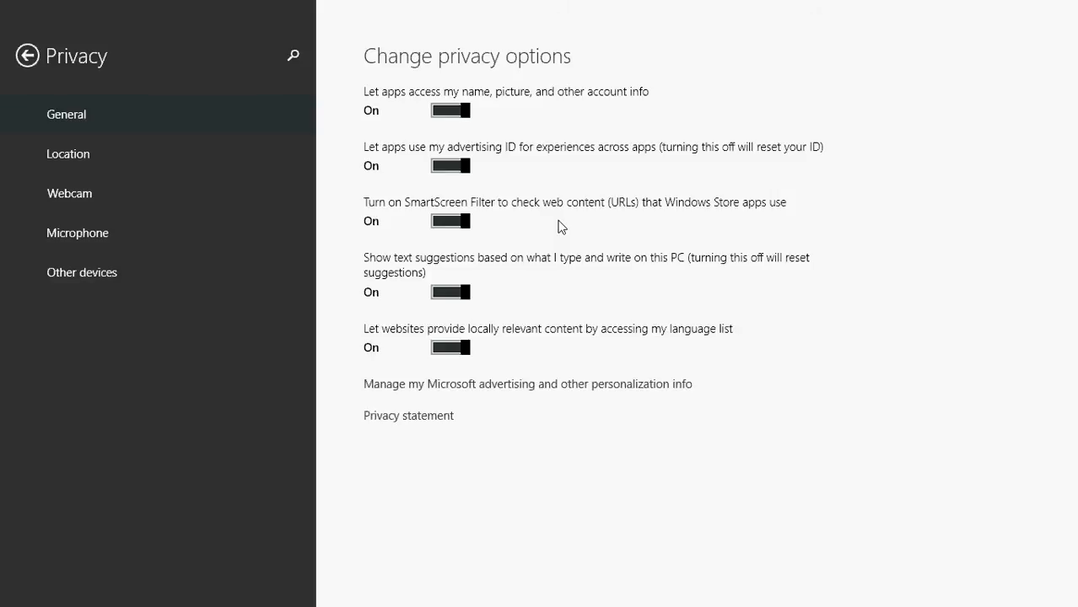
{"action": "mouse_move", "coordinate": [462, 76]}
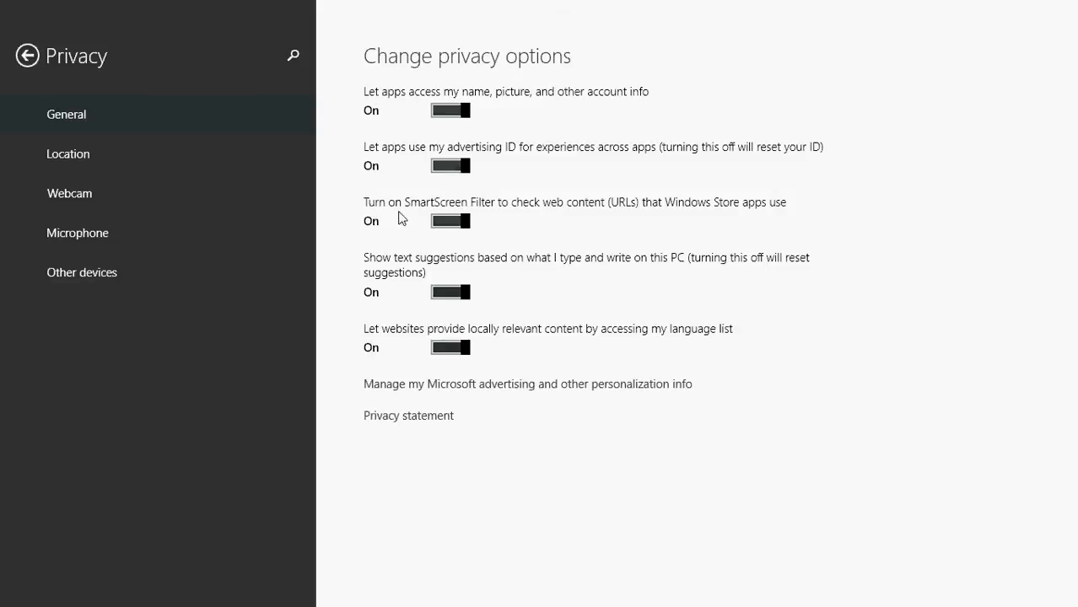
{"action": "mouse_move", "coordinate": [516, 233]}
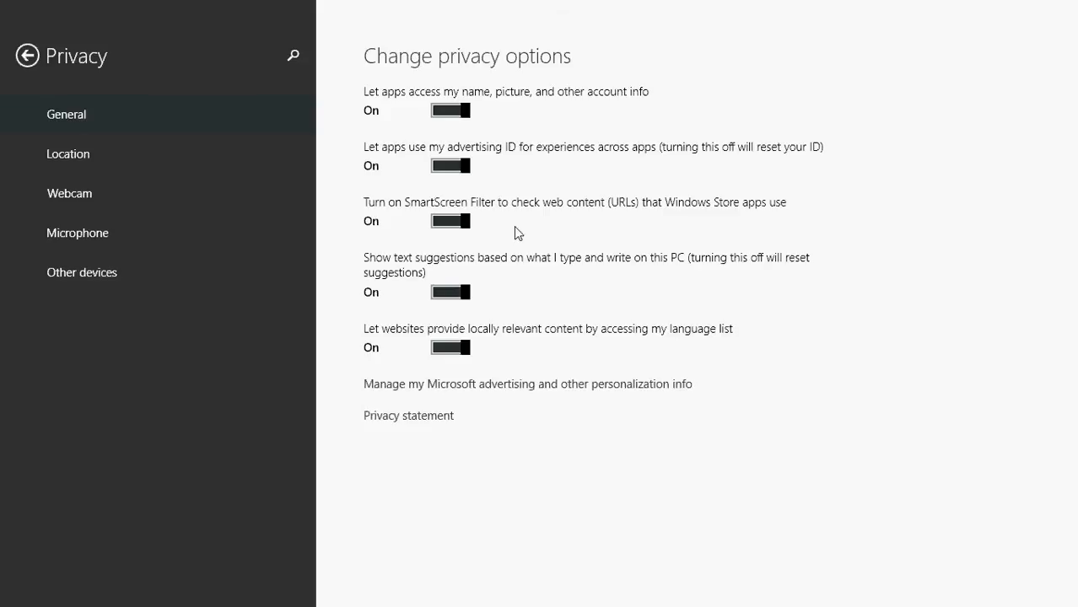
{"action": "mouse_move", "coordinate": [570, 293]}
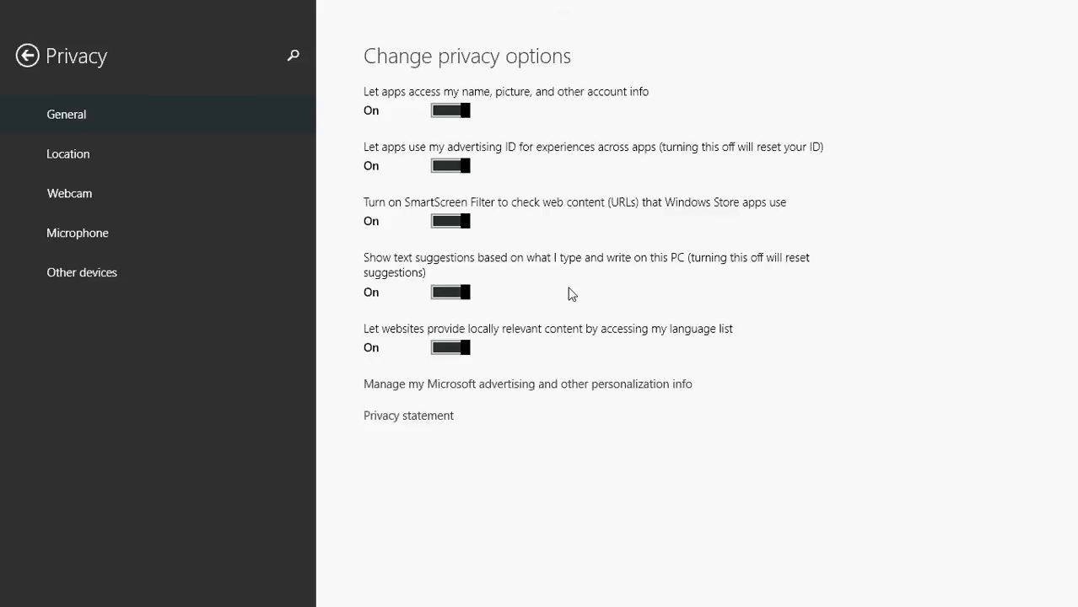
{"action": "mouse_move", "coordinate": [402, 291]}
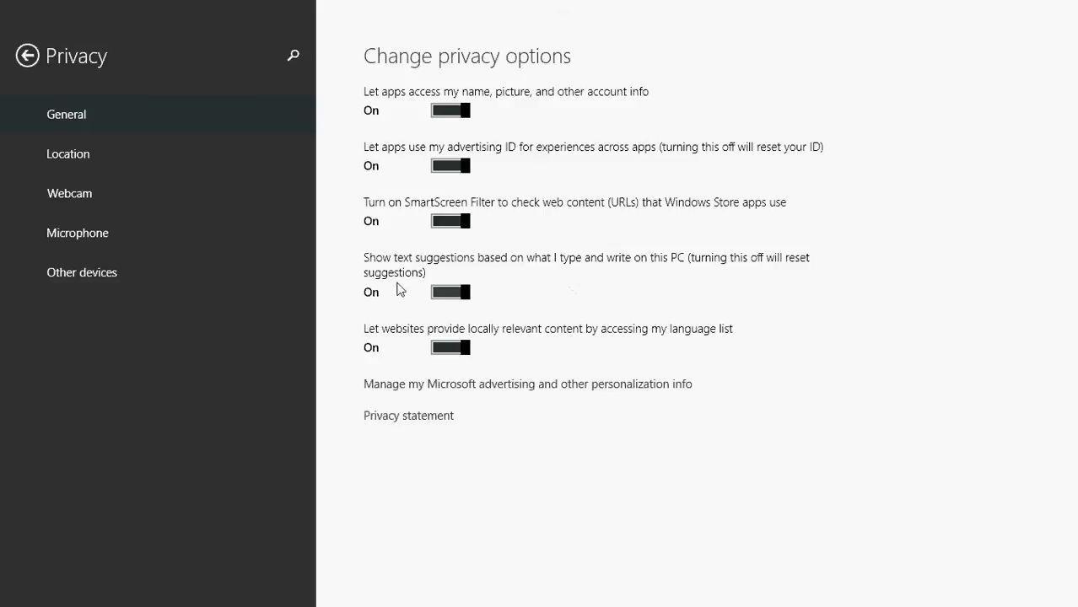
{"action": "mouse_move", "coordinate": [538, 296]}
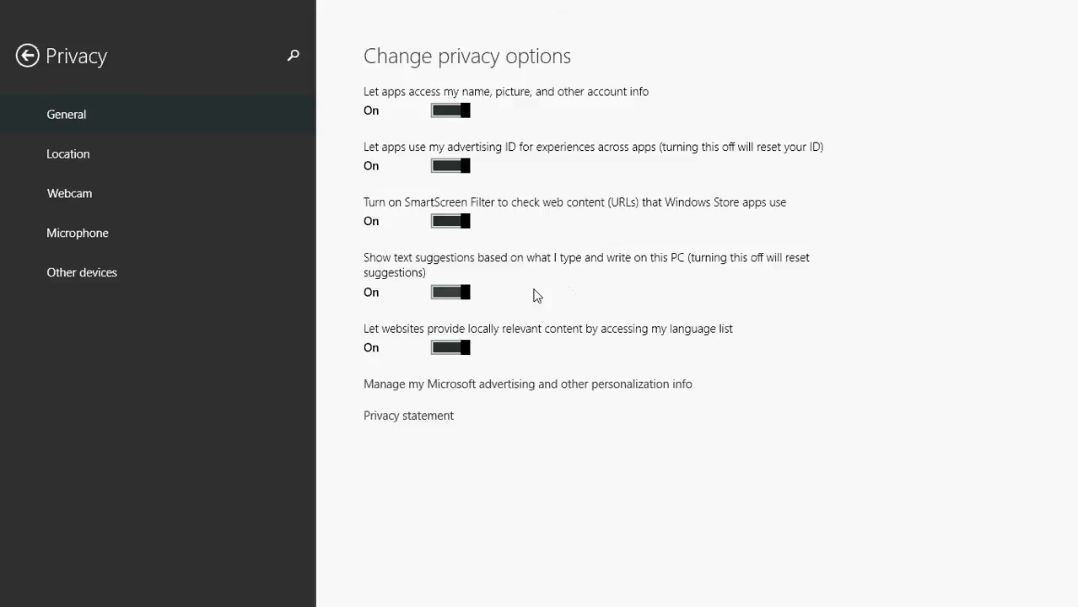
{"action": "mouse_move", "coordinate": [658, 283]}
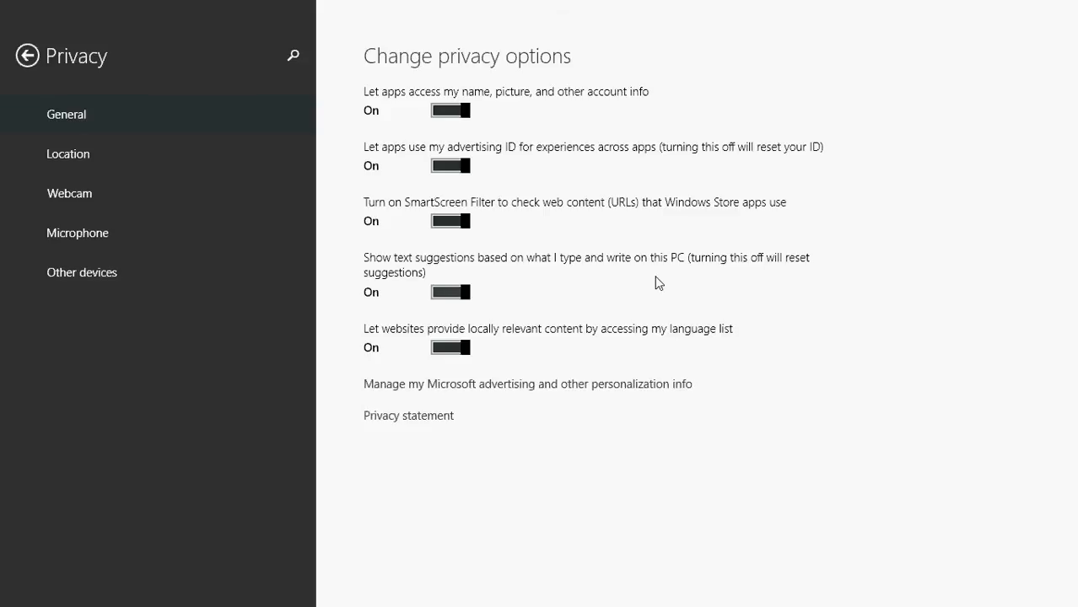
{"action": "mouse_move", "coordinate": [498, 297]}
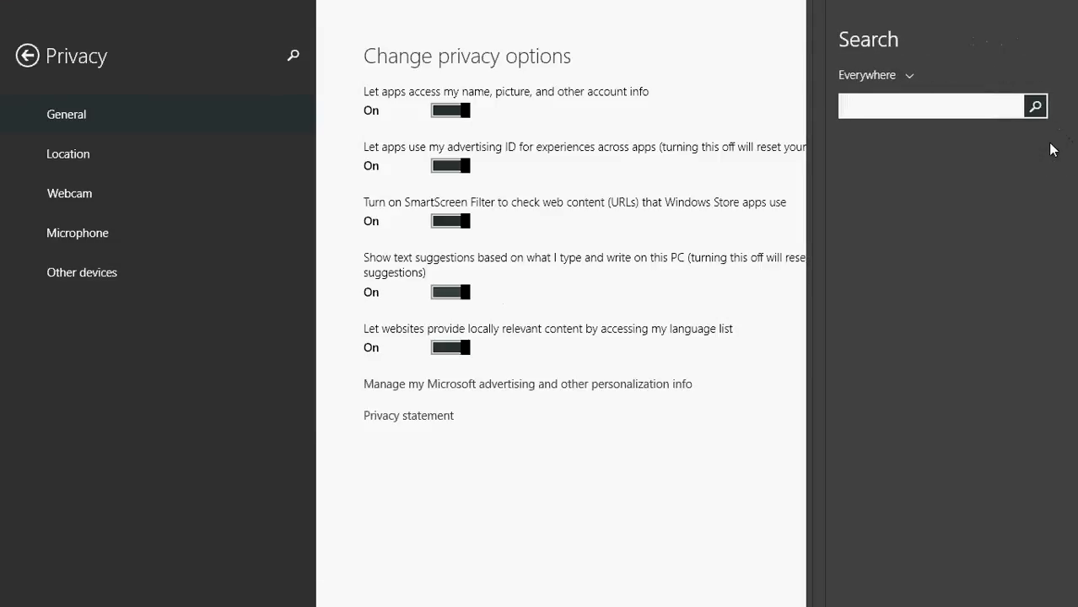
{"action": "type", "text": "h"}
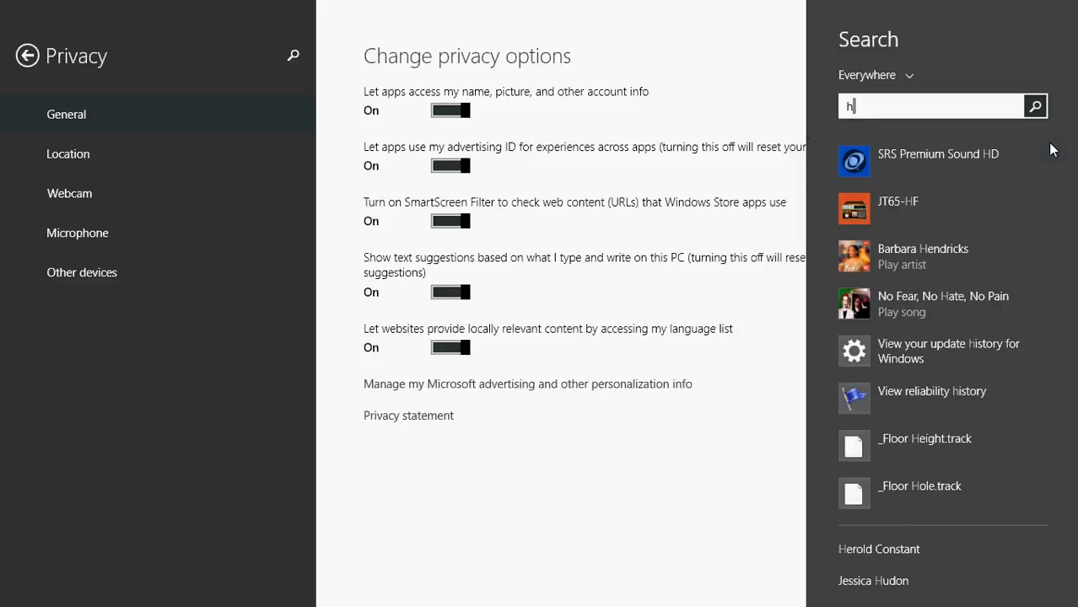
{"action": "type", "text": "ealth & Fitness"}
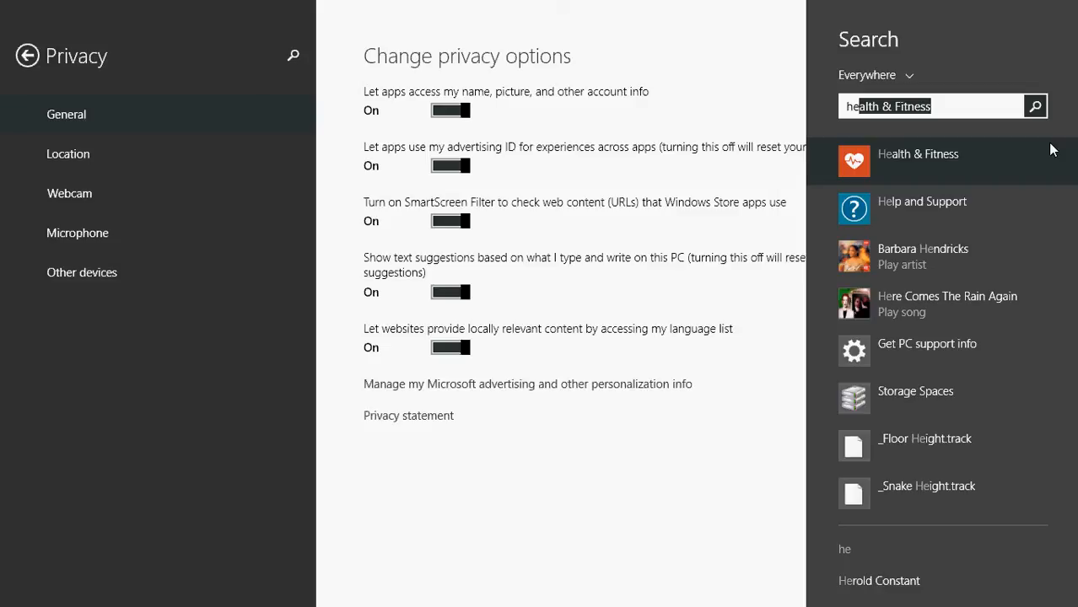
{"action": "left_click", "coordinate": [1034, 105]}
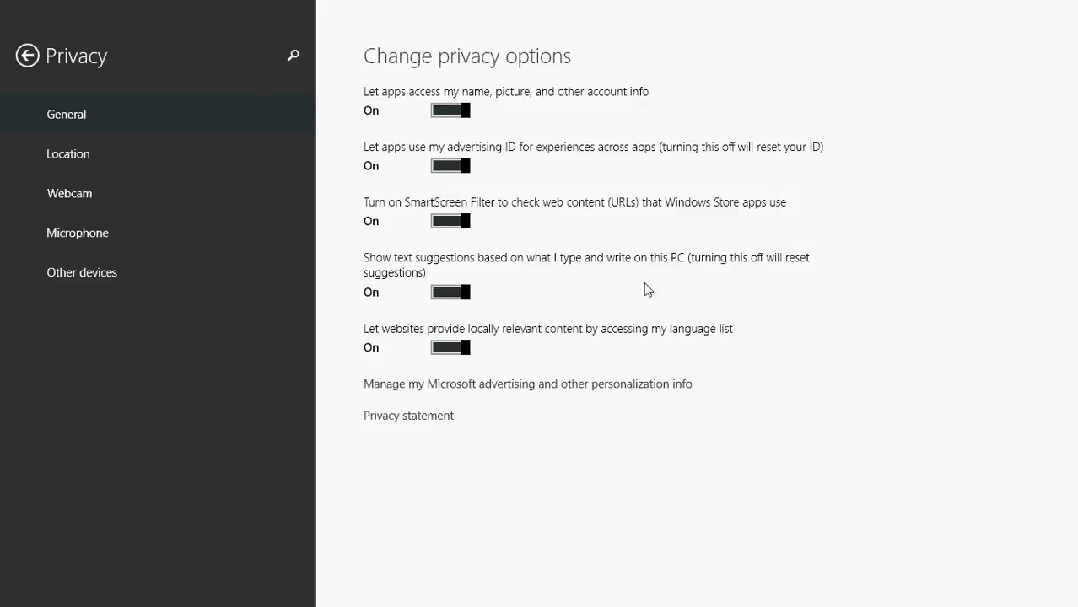
{"action": "mouse_move", "coordinate": [884, 309]}
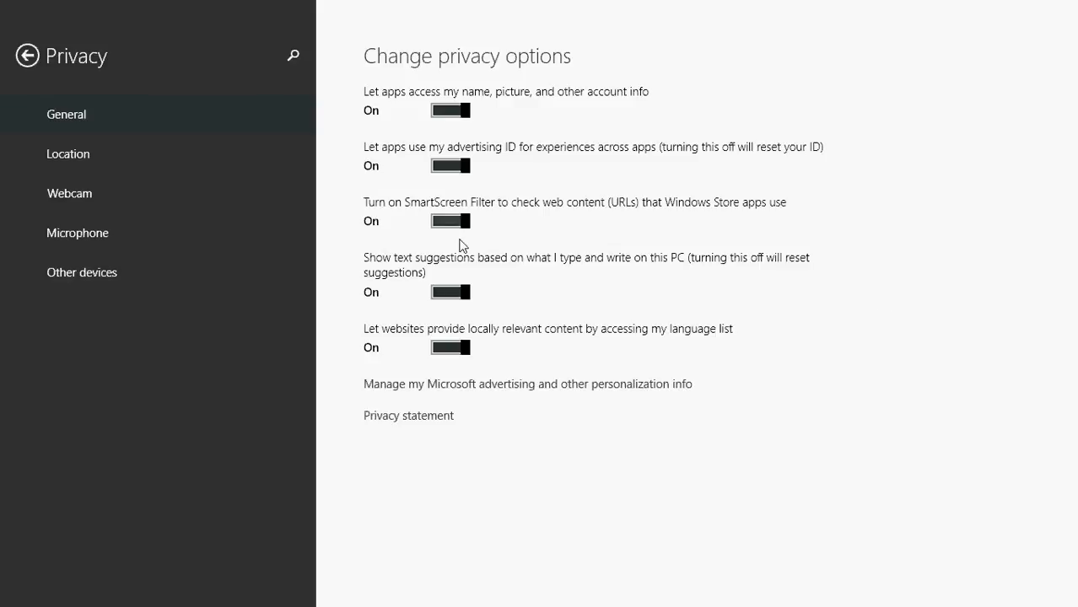
{"action": "mouse_move", "coordinate": [580, 287]}
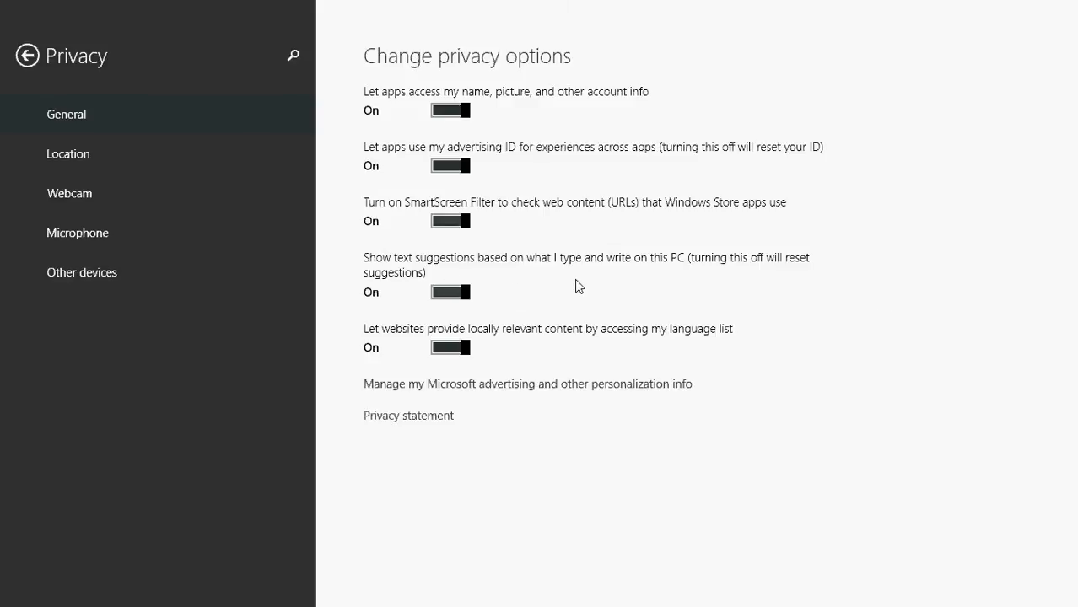
{"action": "mouse_move", "coordinate": [557, 296]}
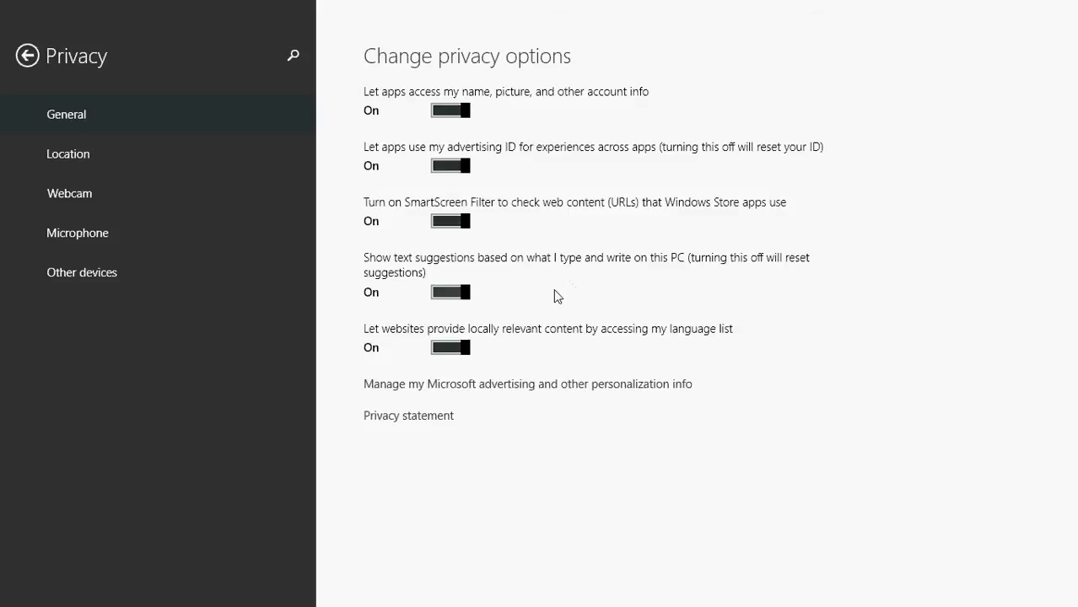
{"action": "mouse_move", "coordinate": [430, 307]}
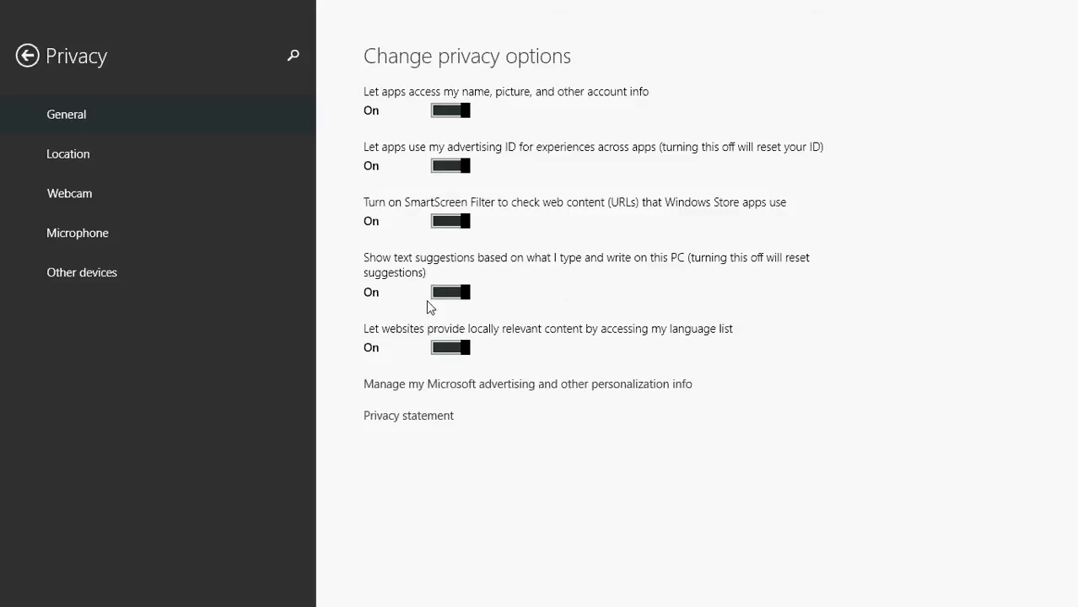
{"action": "left_click", "coordinate": [448, 291]}
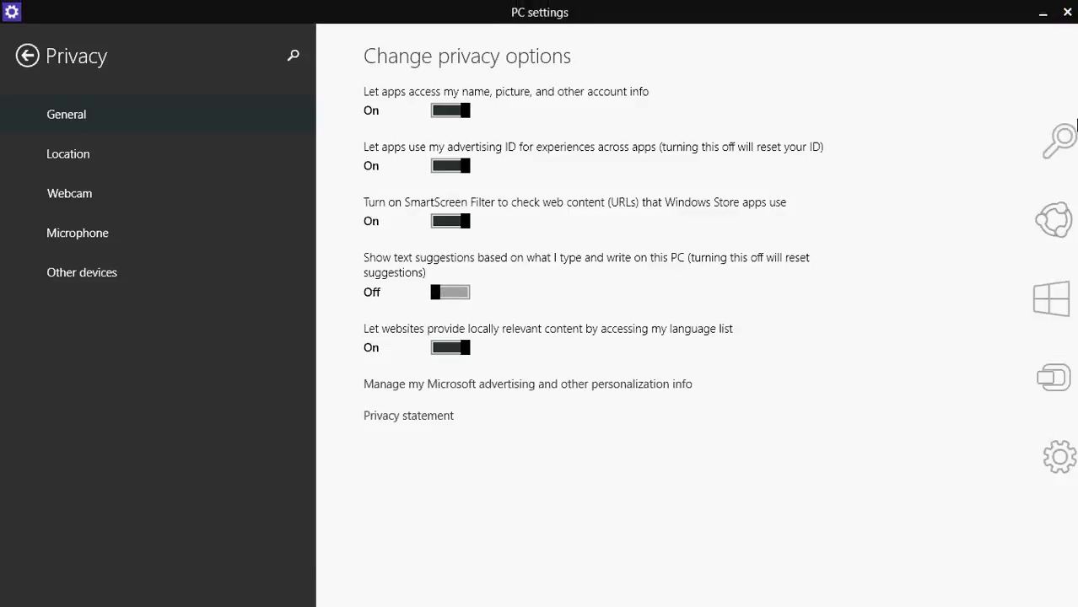
{"action": "left_click", "coordinate": [1053, 140]}
{"action": "type", "text": "h"}
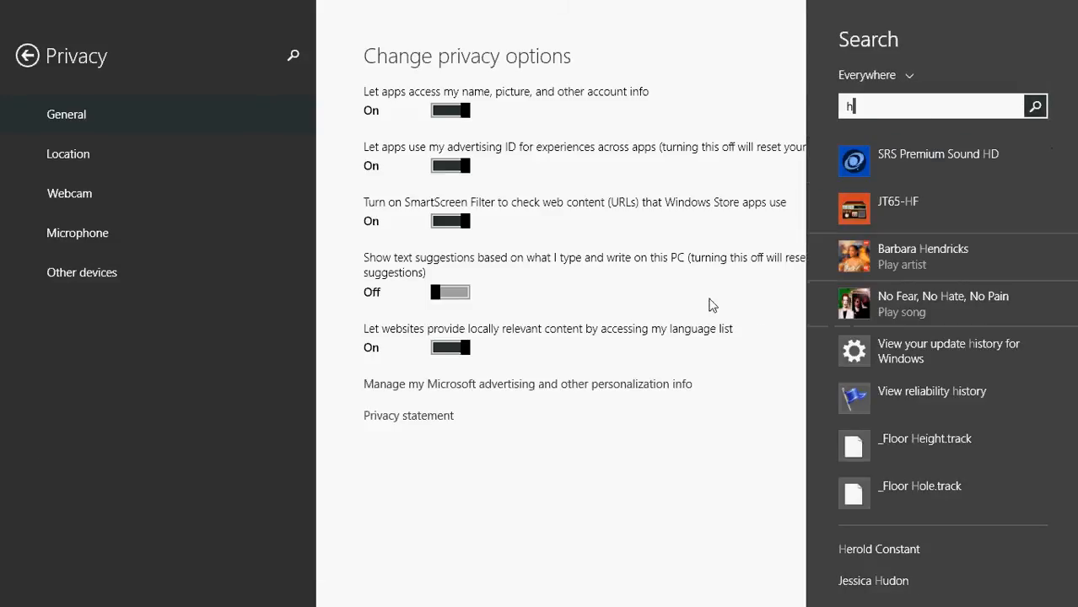
{"action": "left_click", "coordinate": [449, 292]}
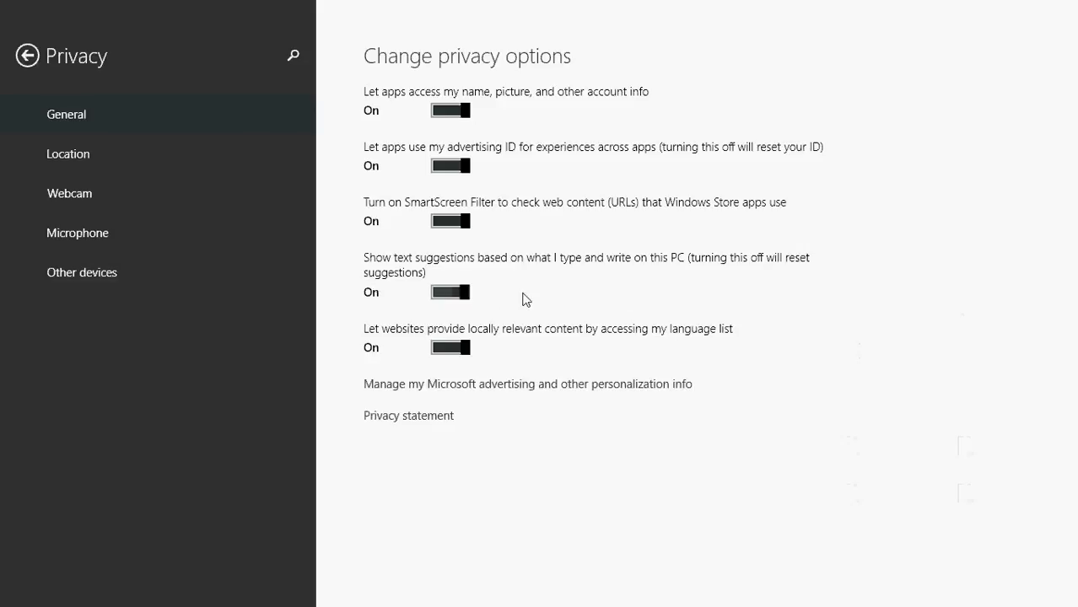
{"action": "mouse_move", "coordinate": [792, 316]}
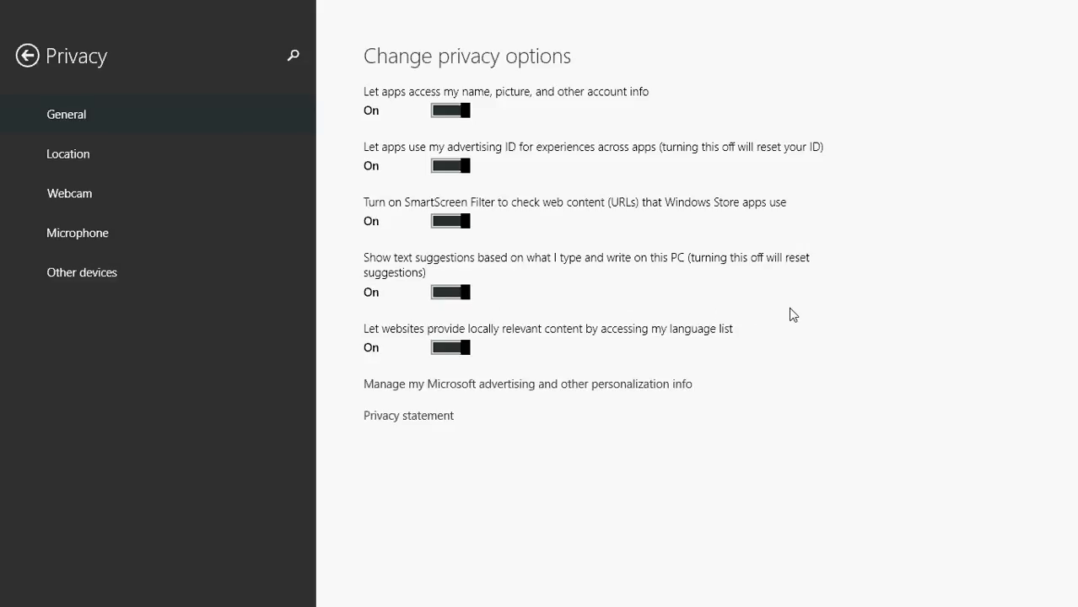
{"action": "mouse_move", "coordinate": [783, 398]}
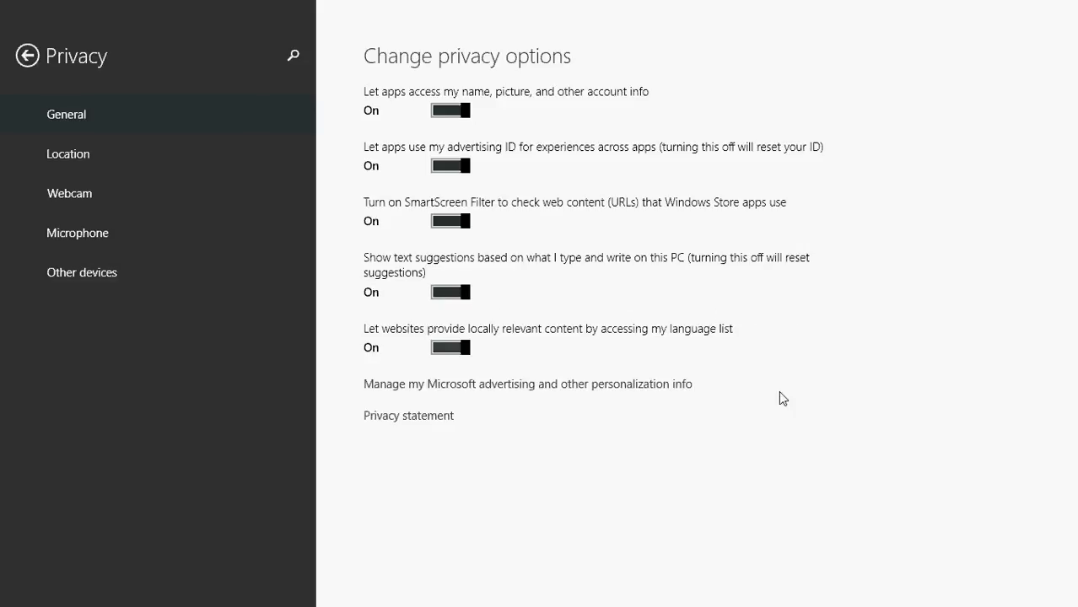
{"action": "mouse_move", "coordinate": [865, 405]}
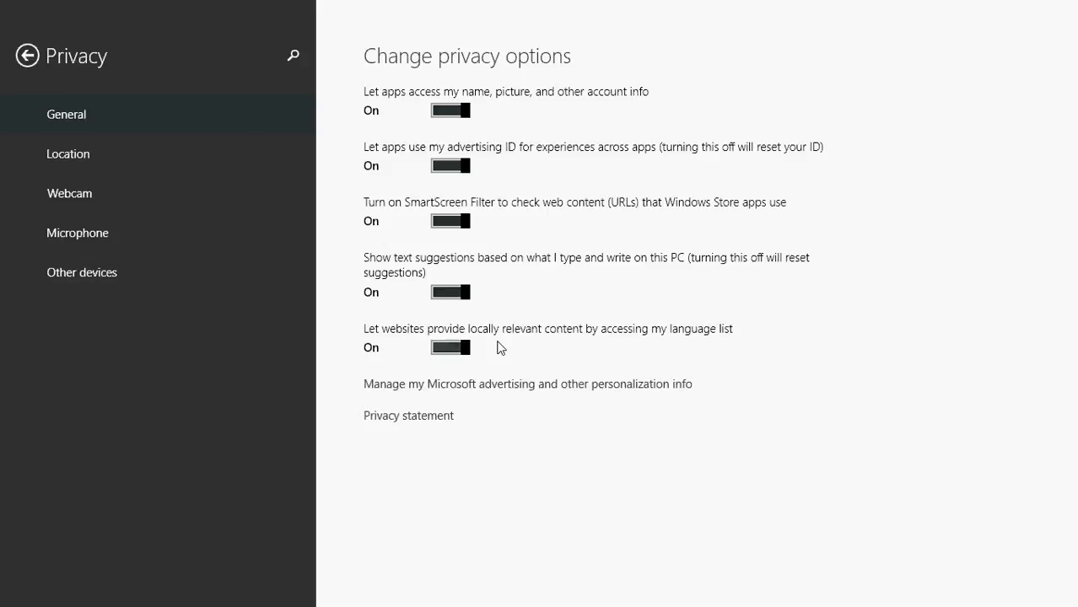
{"action": "mouse_move", "coordinate": [606, 358]}
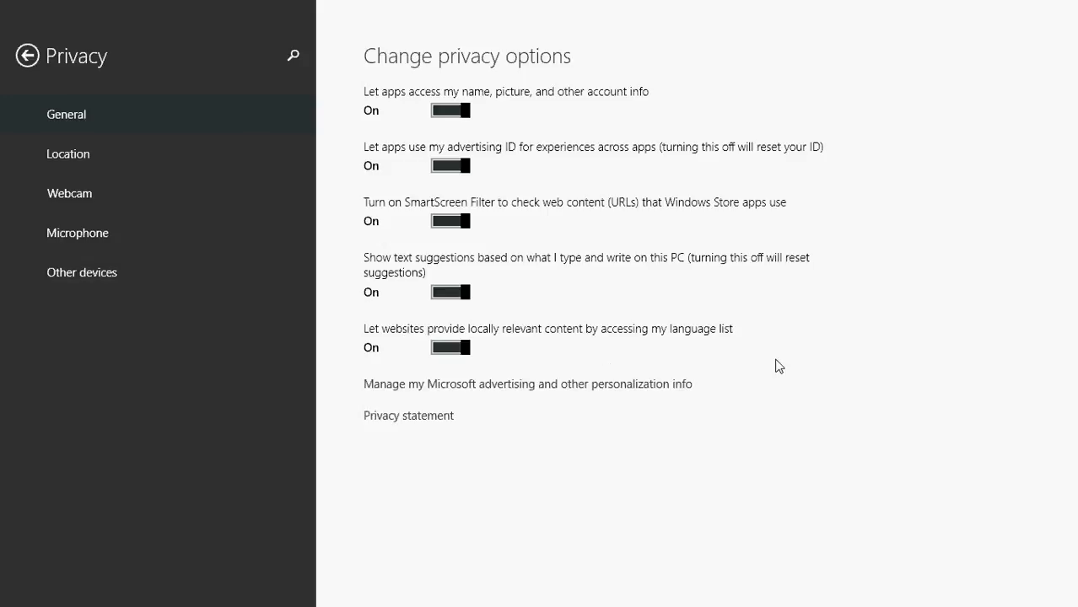
{"action": "mouse_move", "coordinate": [859, 432]}
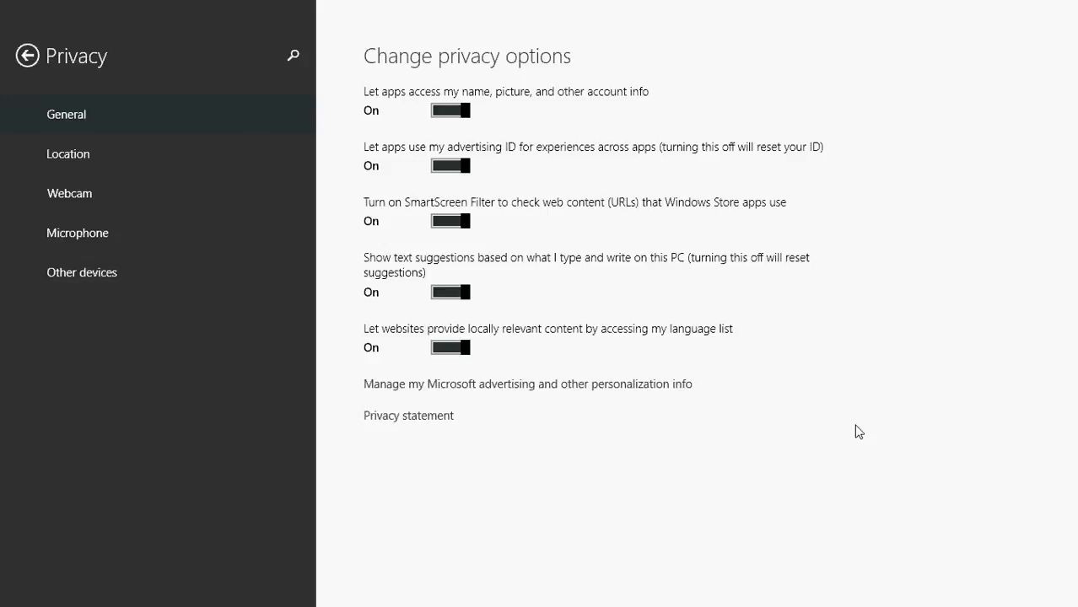
{"action": "mouse_move", "coordinate": [773, 498]}
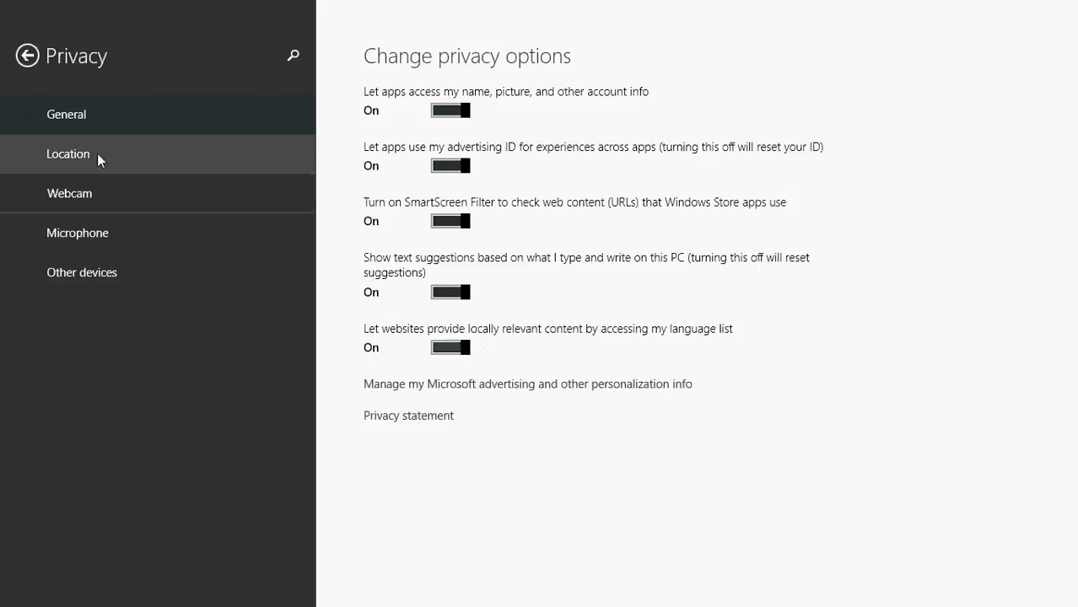
{"action": "left_click", "coordinate": [67, 154]}
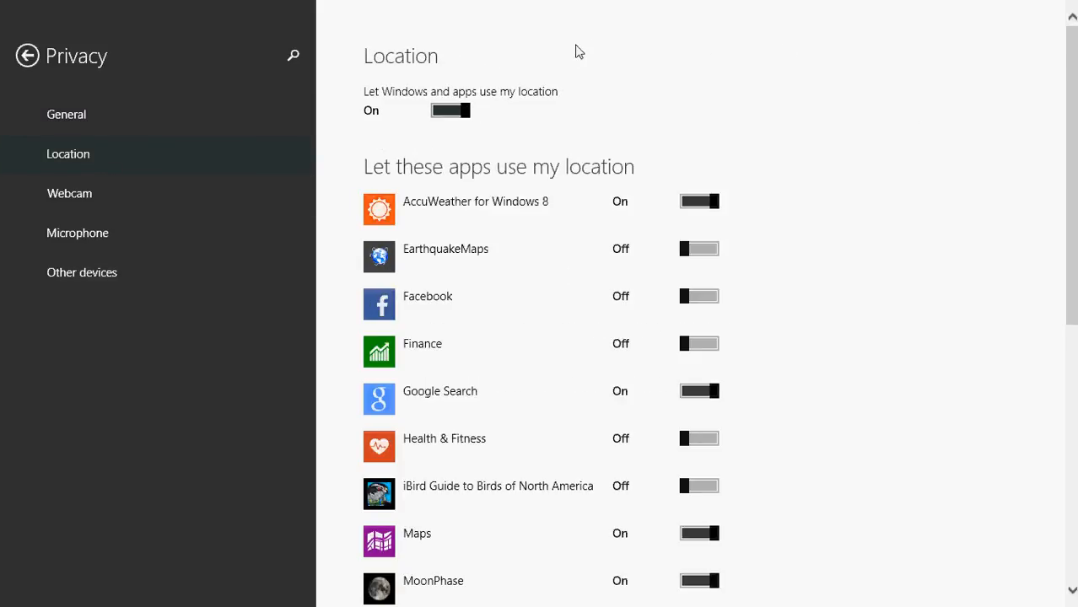
{"action": "mouse_move", "coordinate": [825, 149]}
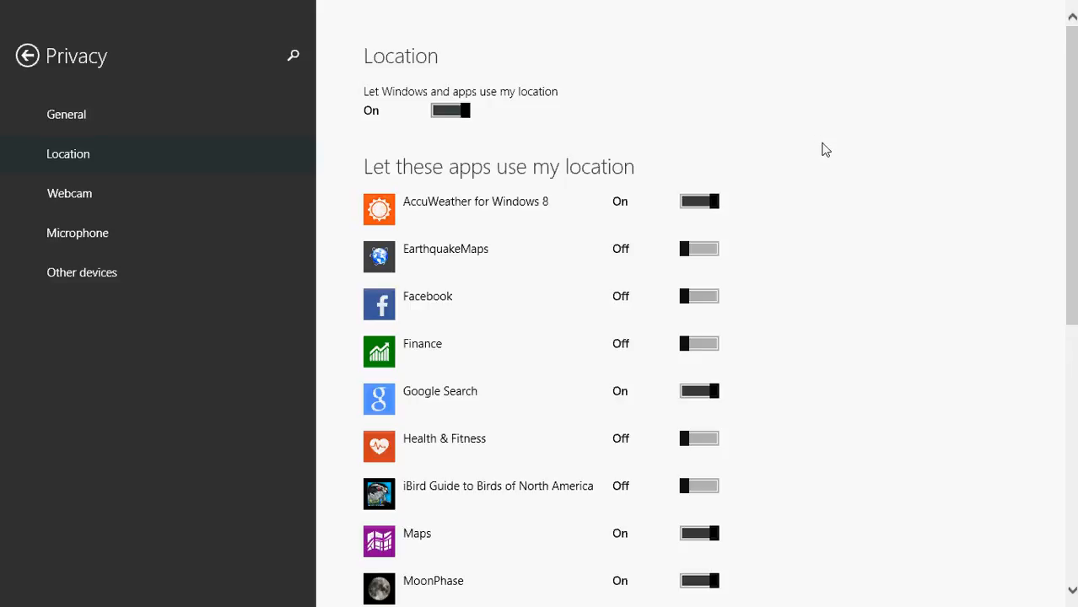
{"action": "mouse_move", "coordinate": [931, 256]}
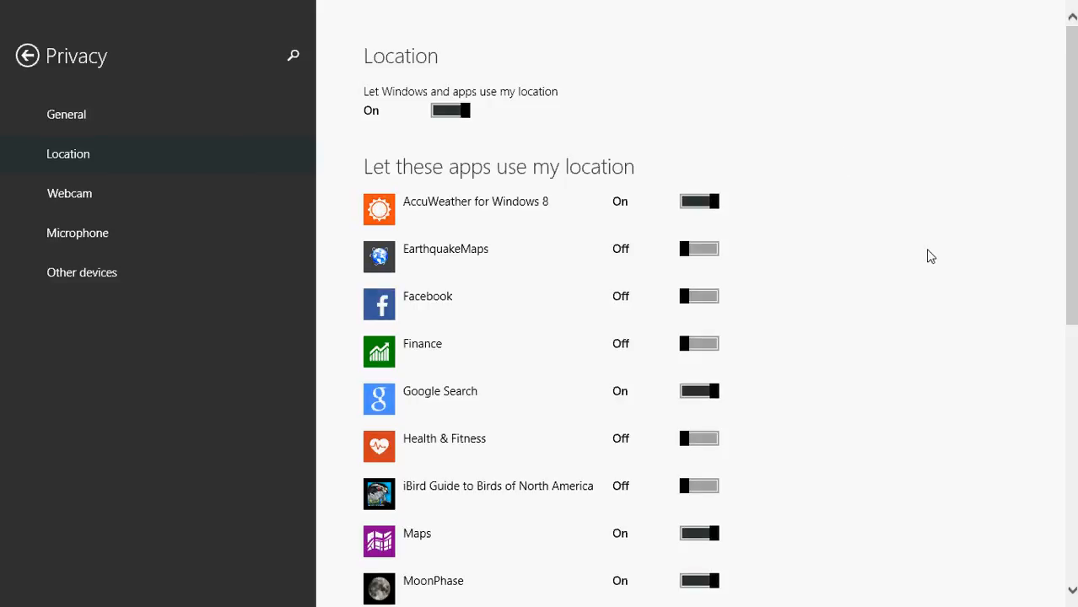
{"action": "scroll", "scroll_direction": "down", "scroll_amount": 3}
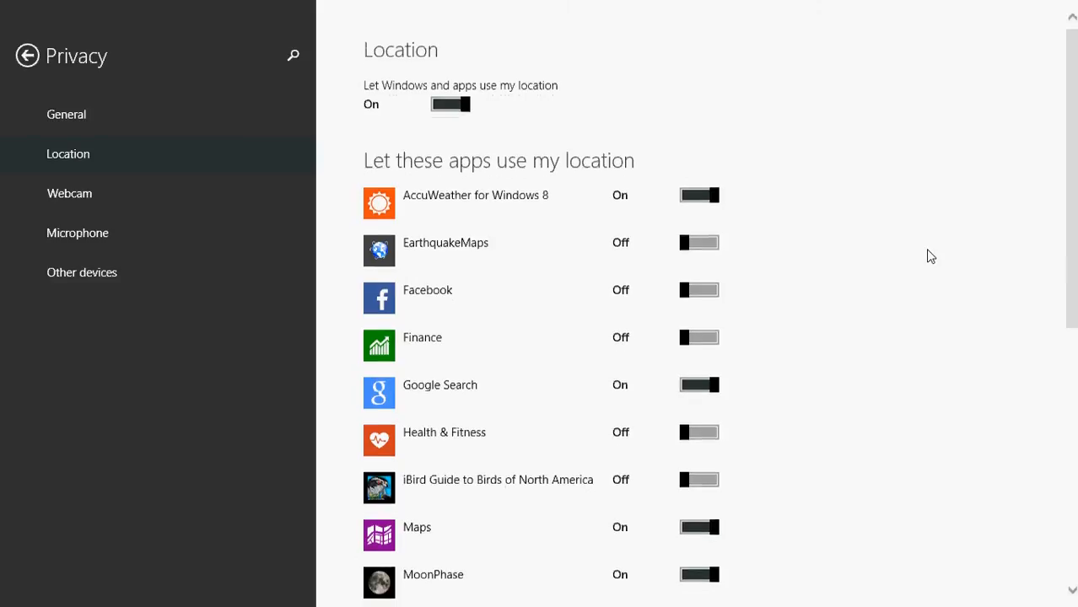
{"action": "scroll", "scroll_direction": "down", "scroll_amount": 3}
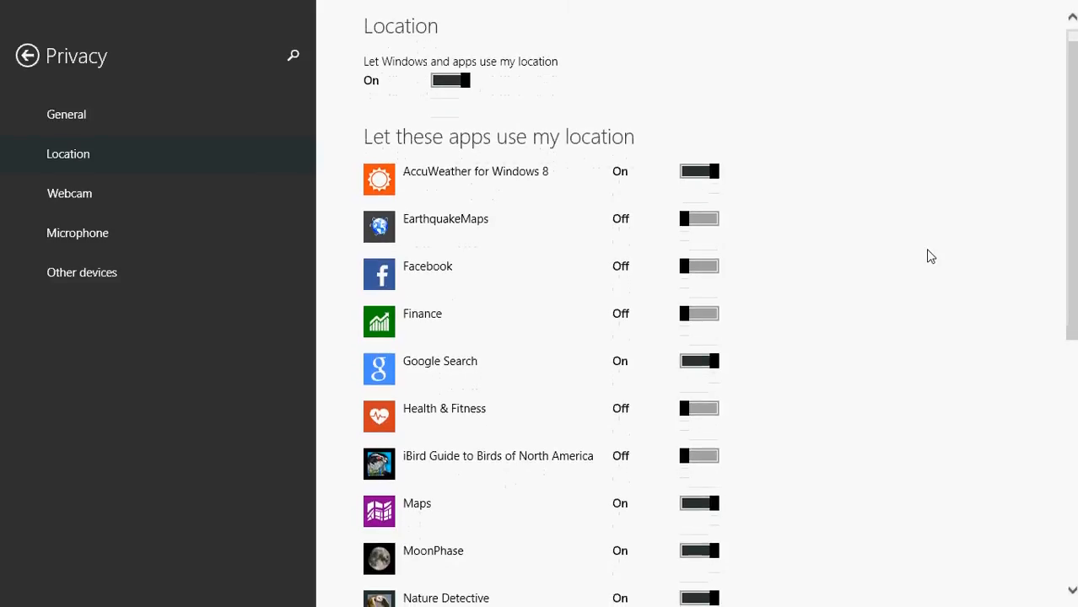
{"action": "mouse_move", "coordinate": [1015, 249]}
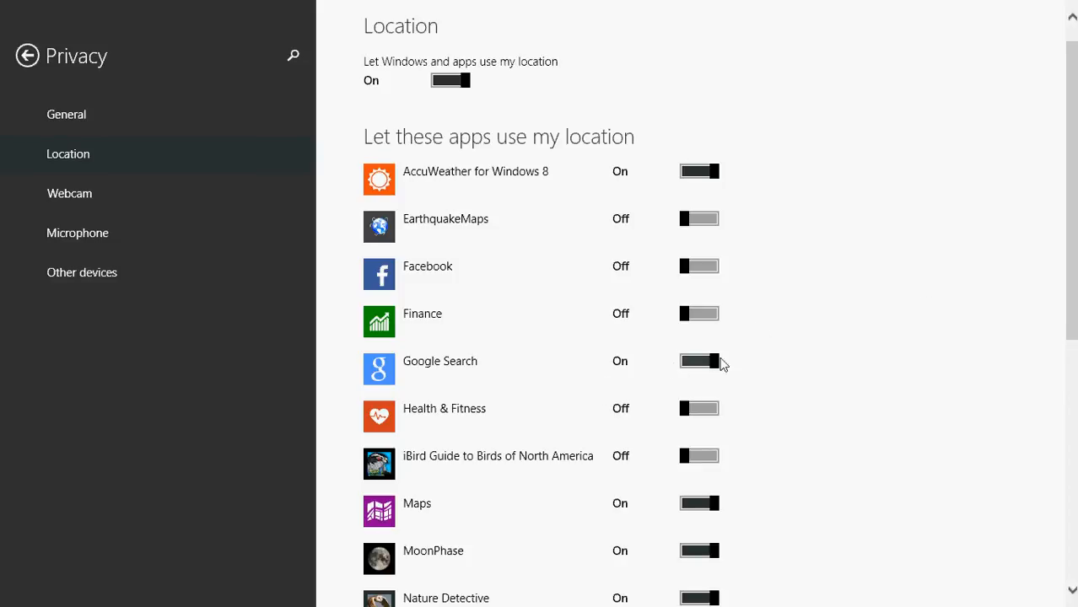
{"action": "mouse_move", "coordinate": [753, 366]}
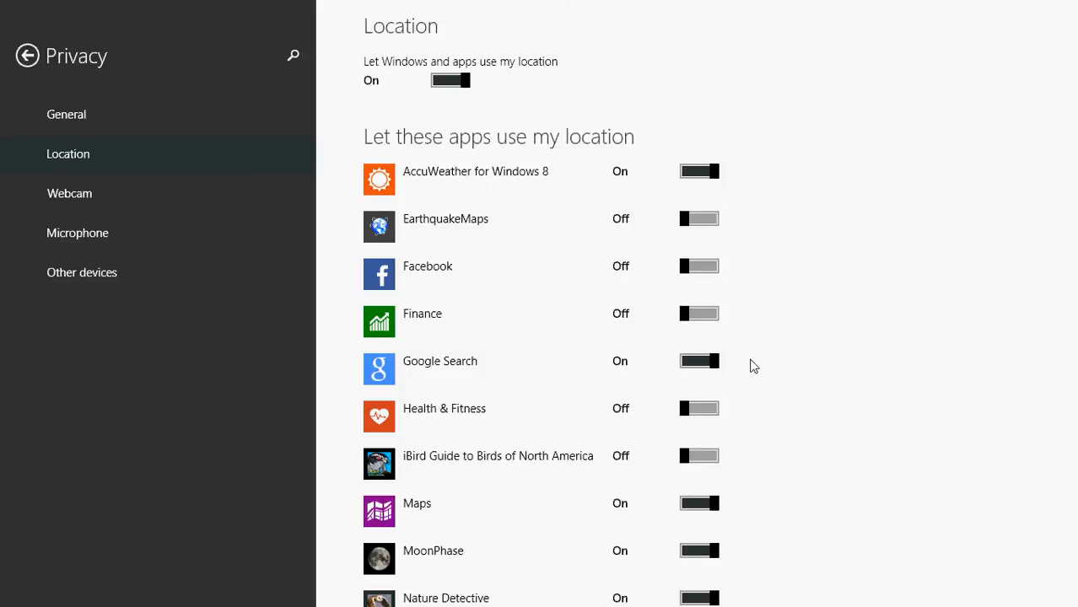
{"action": "scroll", "scroll_direction": "down", "scroll_amount": 3}
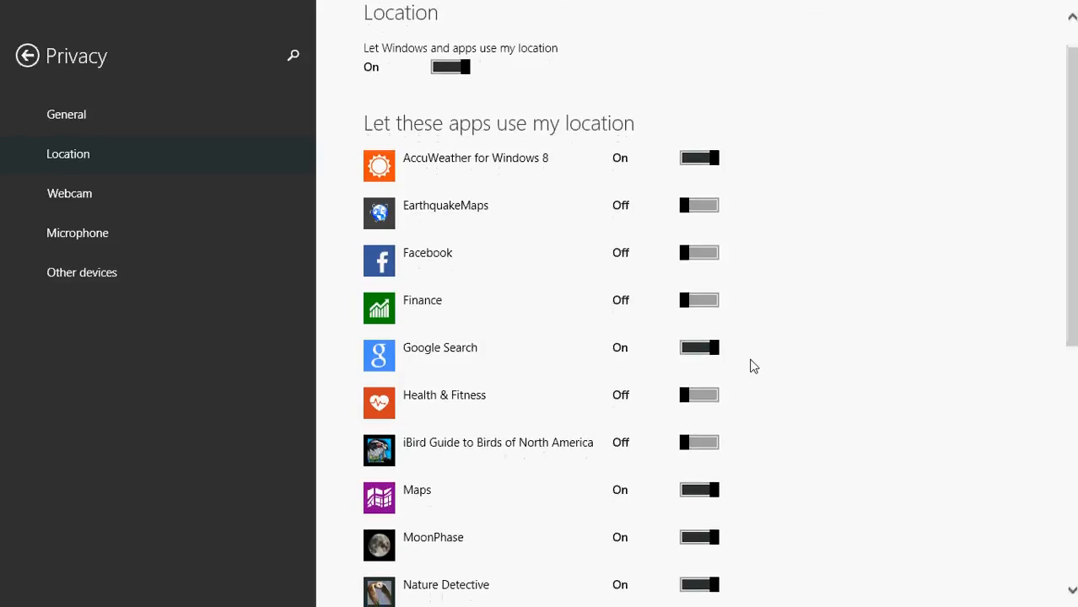
{"action": "scroll", "scroll_direction": "down", "scroll_amount": 3}
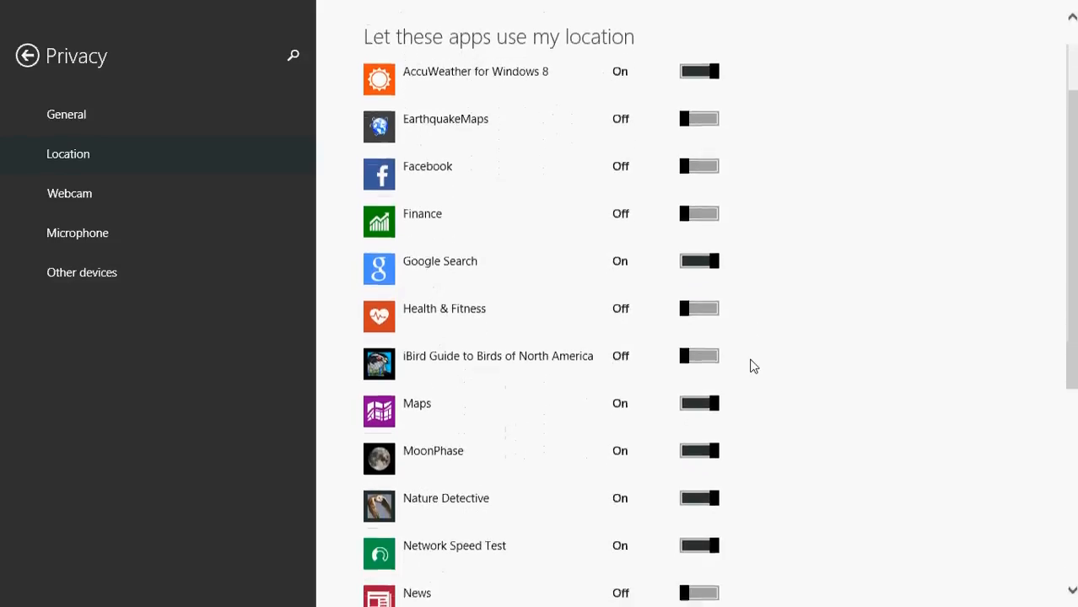
{"action": "scroll", "scroll_direction": "down", "scroll_amount": 3}
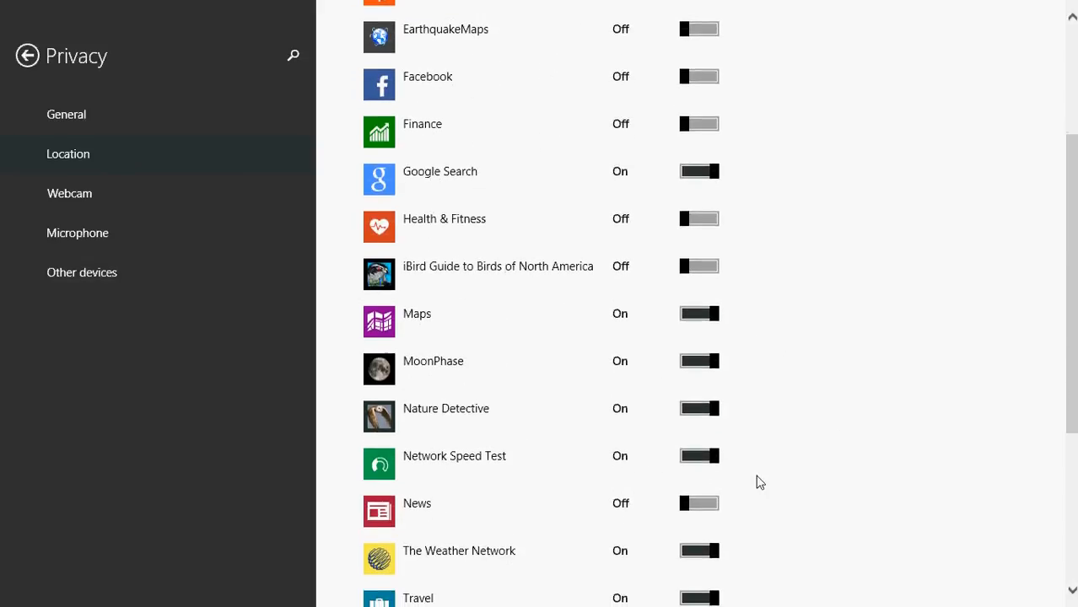
{"action": "scroll", "scroll_direction": "down", "scroll_amount": 3}
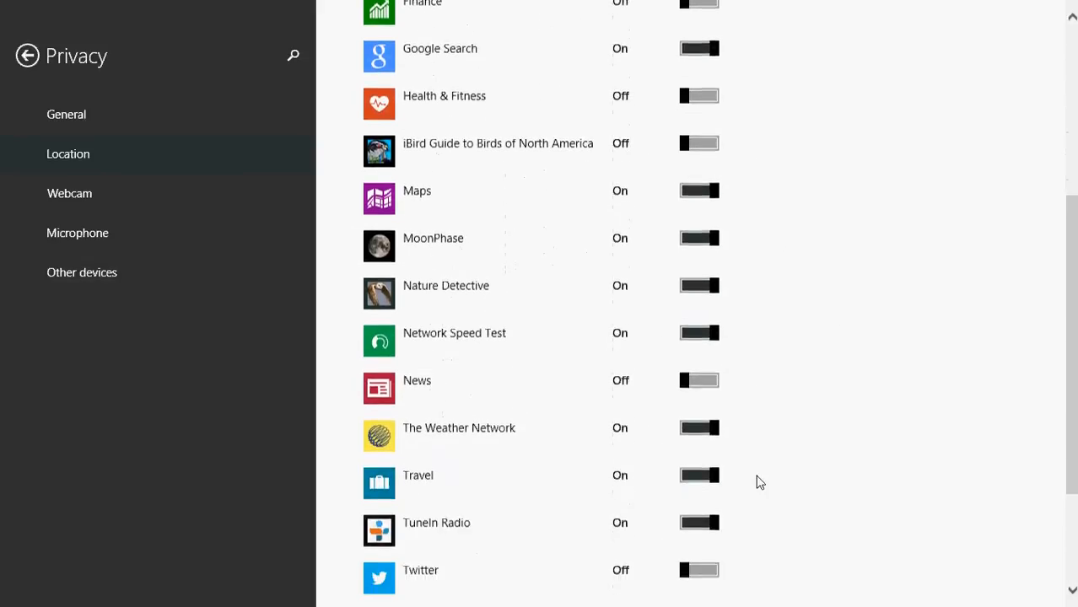
{"action": "scroll", "scroll_direction": "down", "scroll_amount": 3}
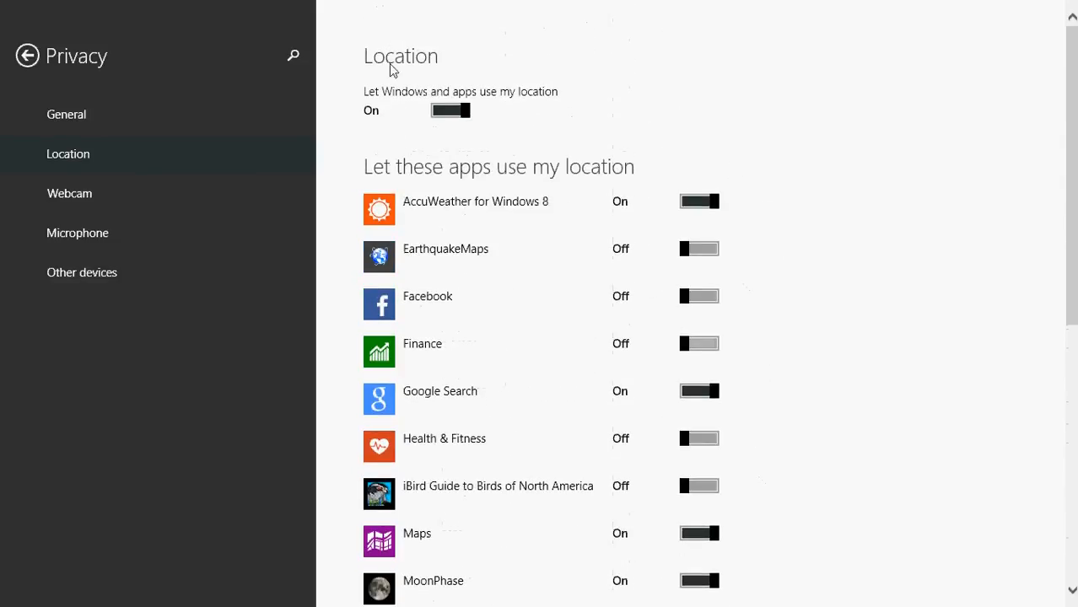
{"action": "left_click", "coordinate": [451, 111]}
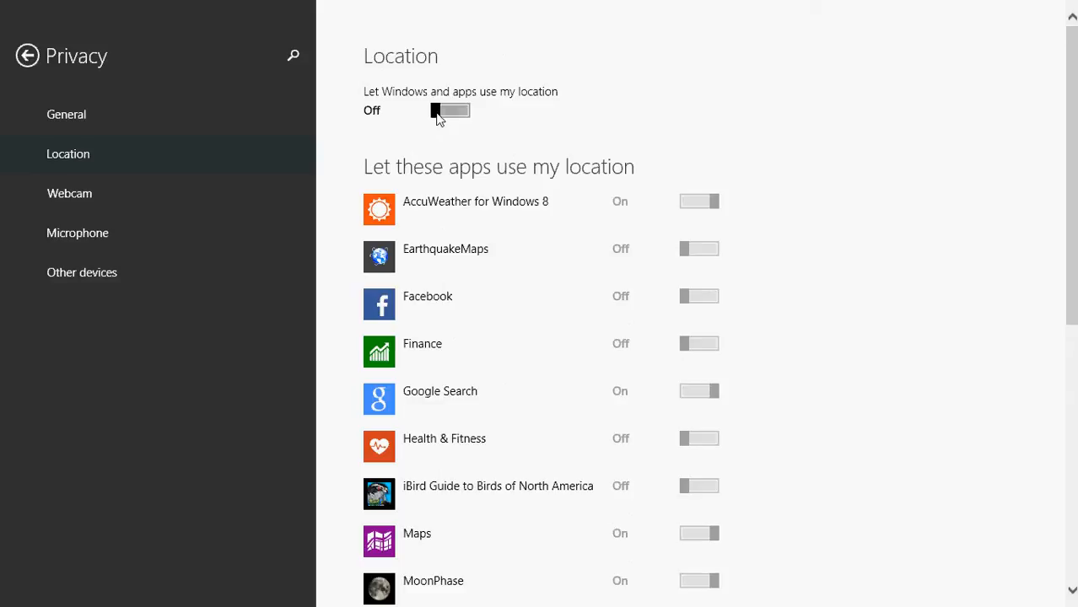
{"action": "mouse_move", "coordinate": [587, 125]}
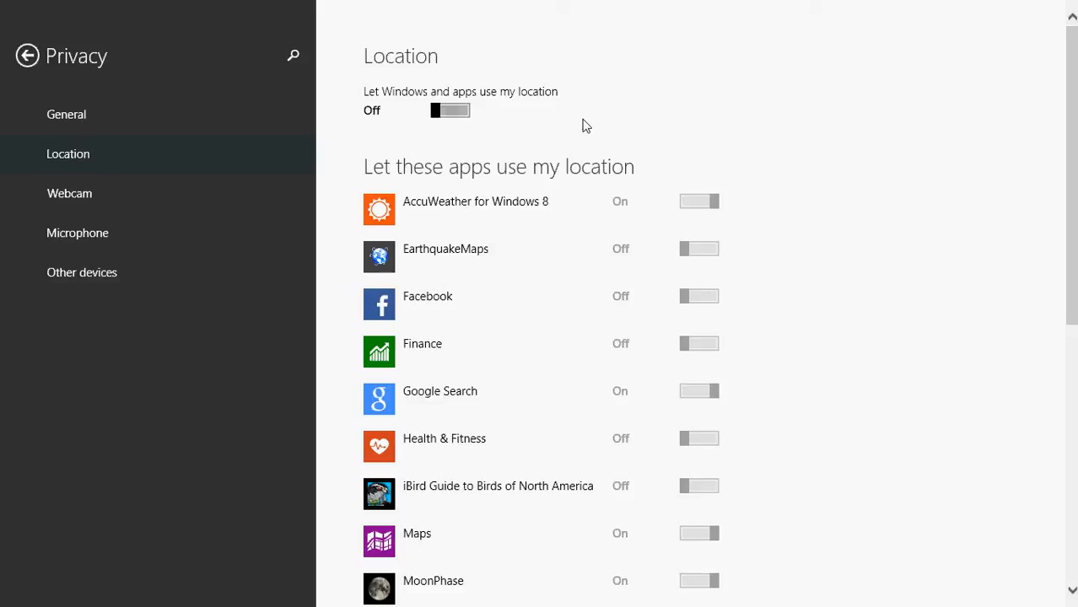
{"action": "left_click", "coordinate": [449, 110]}
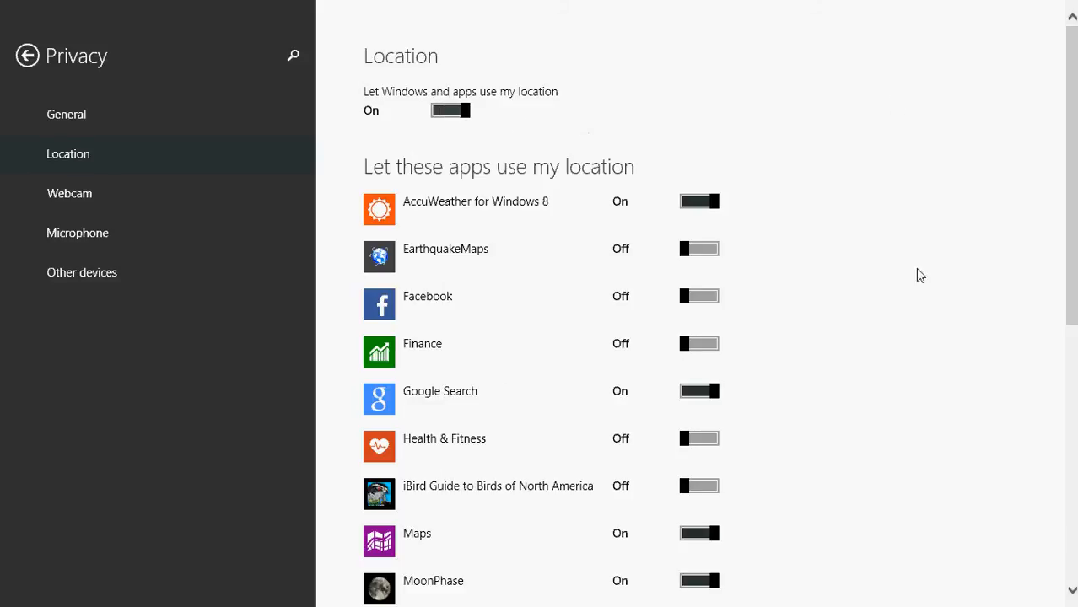
{"action": "scroll", "scroll_direction": "down", "scroll_amount": 3}
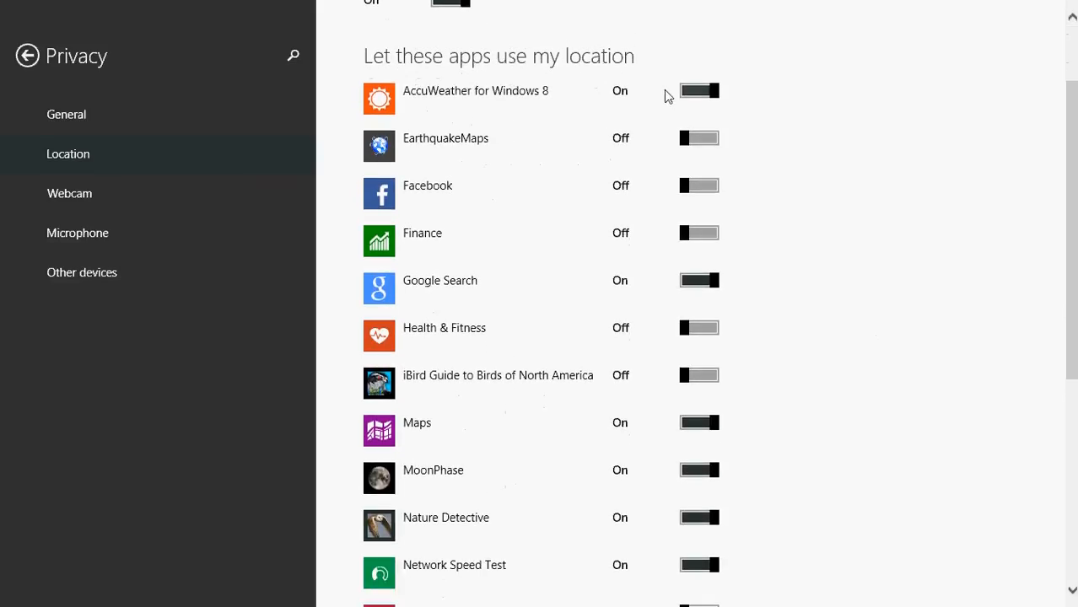
{"action": "mouse_move", "coordinate": [822, 338]}
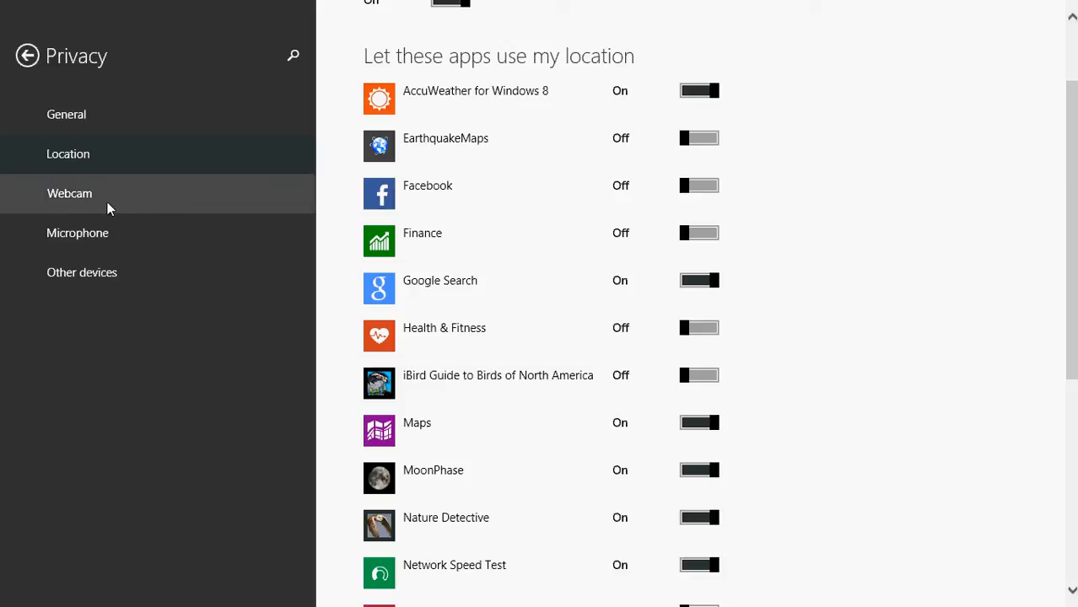
{"action": "mouse_move", "coordinate": [588, 342]}
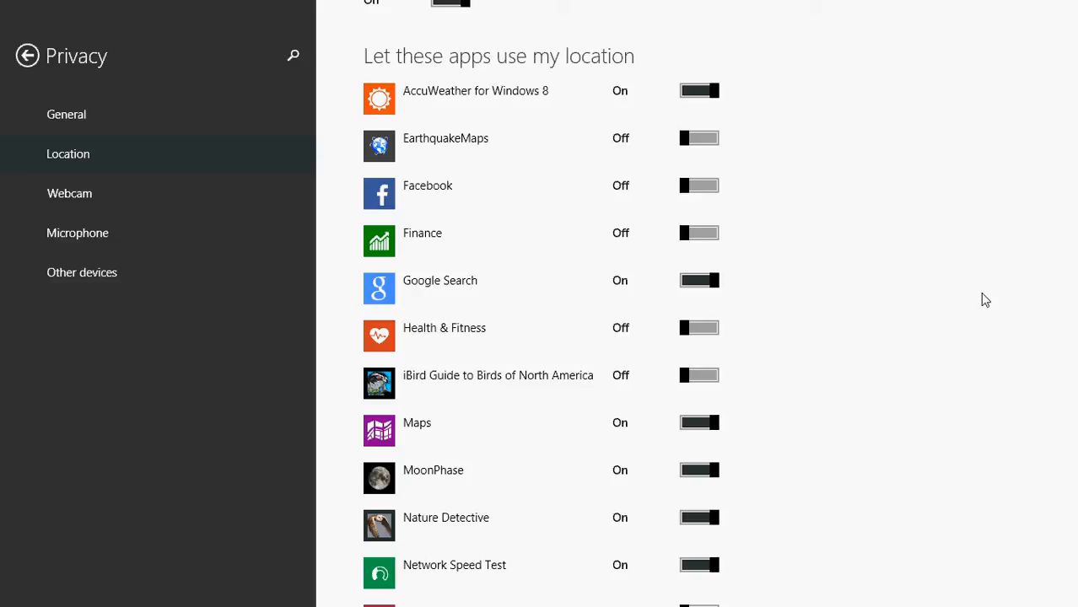
{"action": "mouse_move", "coordinate": [295, 249]}
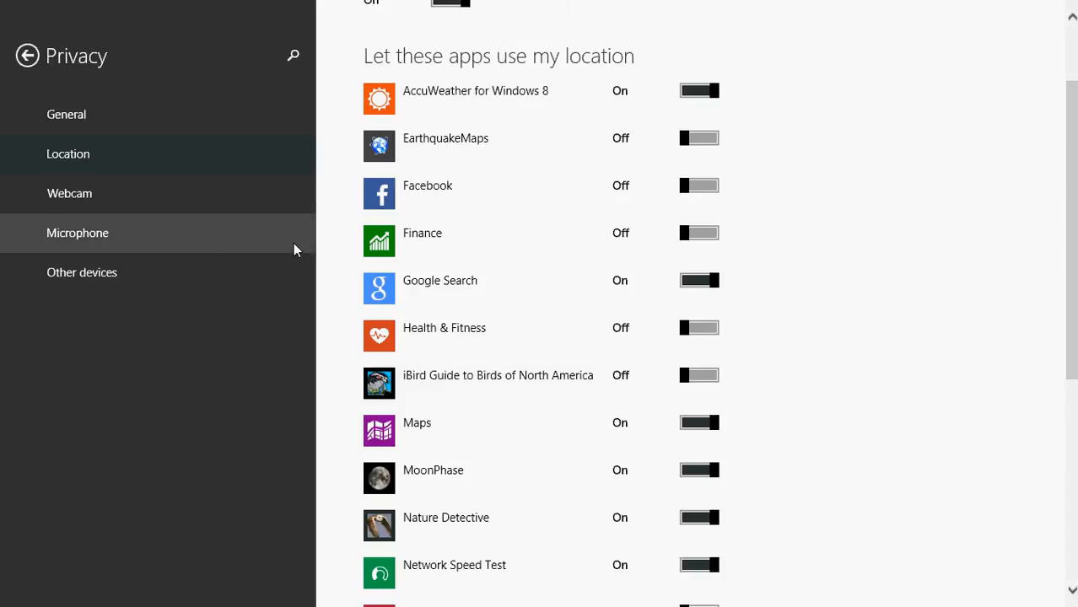
Show the Webcam privacy page and review its list of per-app webcam toggles.
{"action": "left_click", "coordinate": [69, 192]}
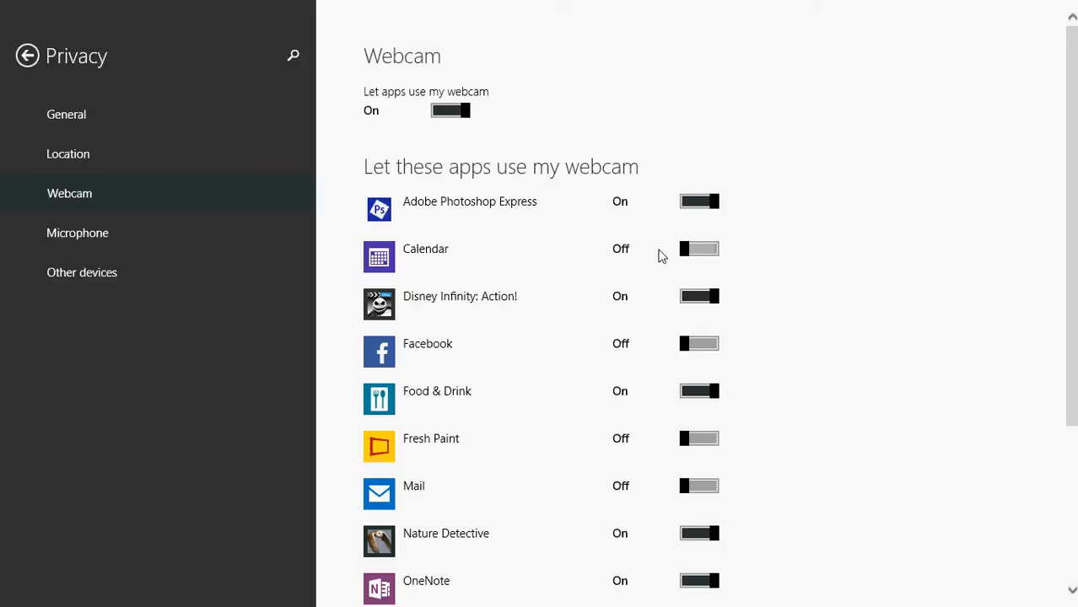
{"action": "mouse_move", "coordinate": [836, 357]}
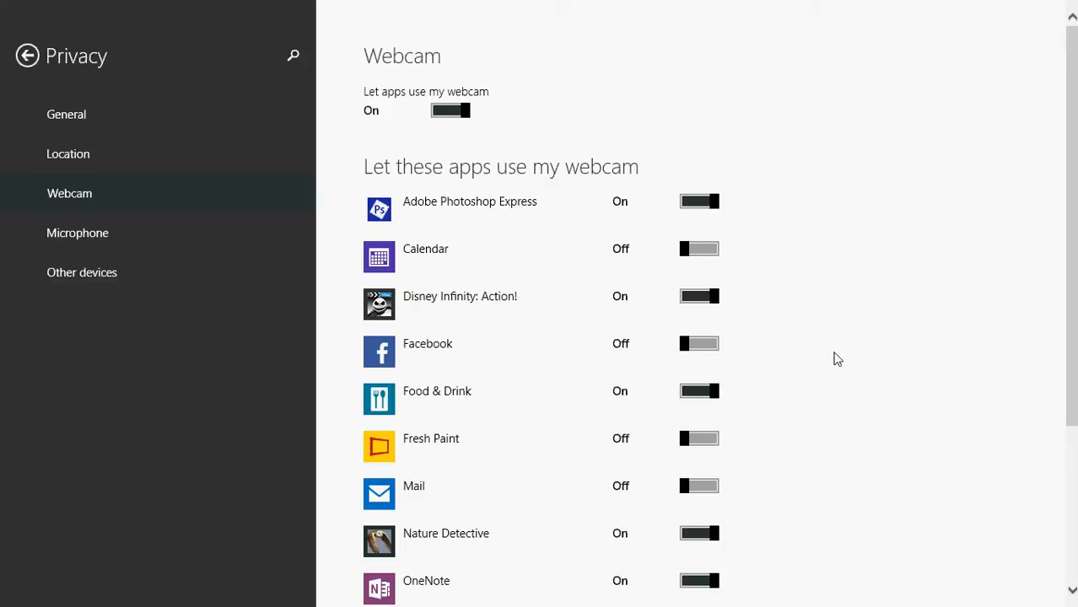
{"action": "mouse_move", "coordinate": [730, 367]}
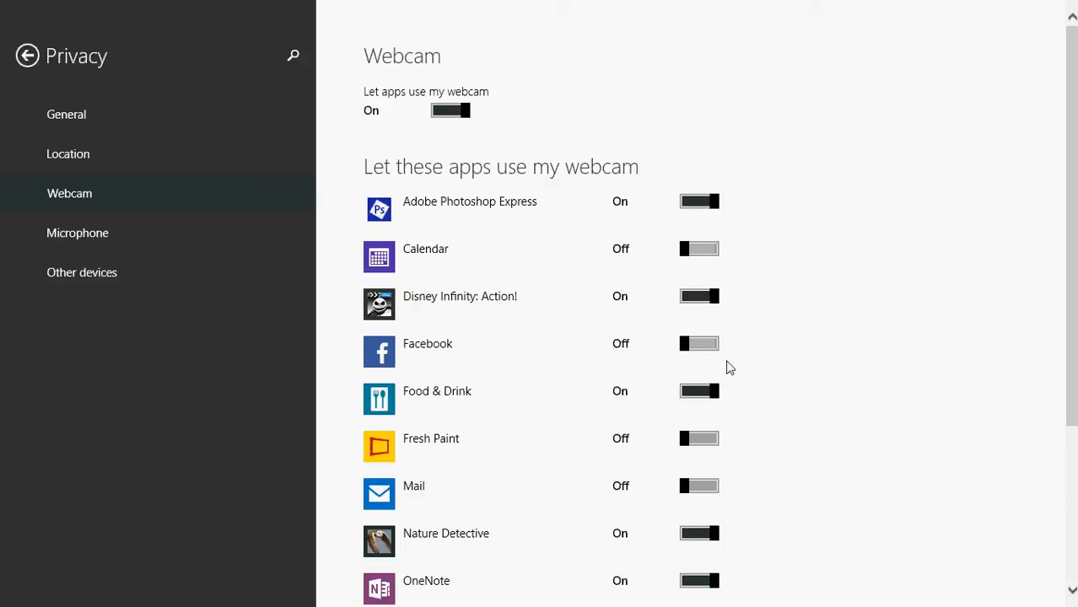
{"action": "scroll", "scroll_direction": "down", "scroll_amount": 3}
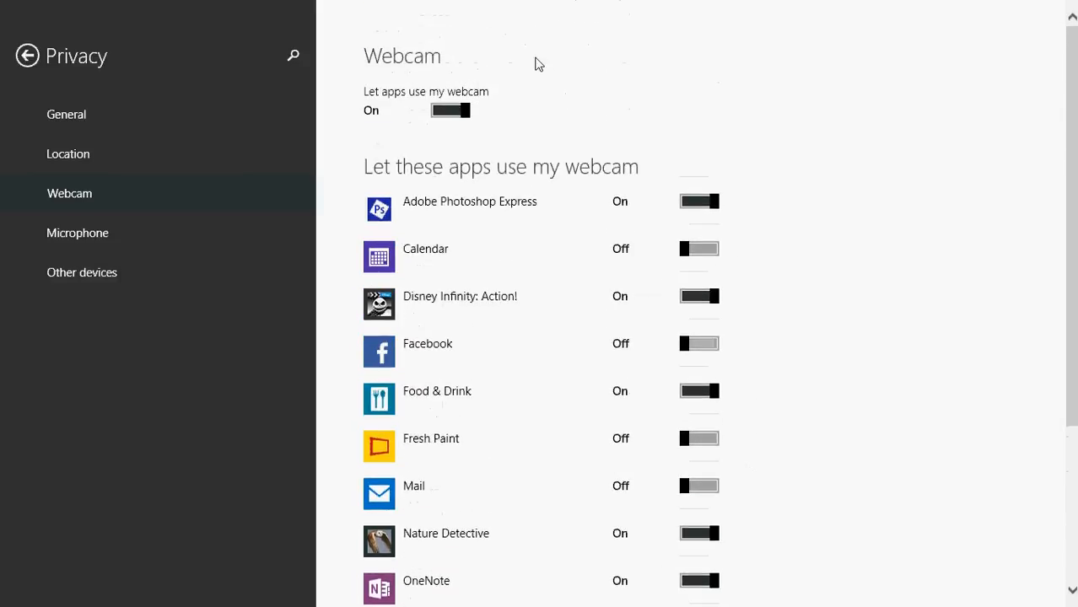
{"action": "mouse_move", "coordinate": [645, 128]}
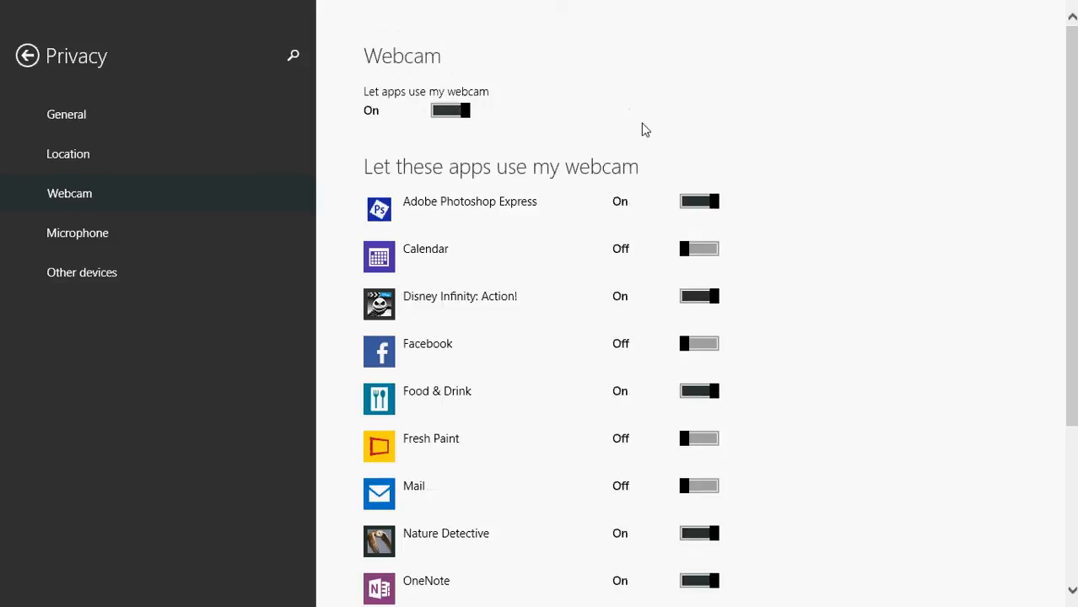
{"action": "mouse_move", "coordinate": [877, 361]}
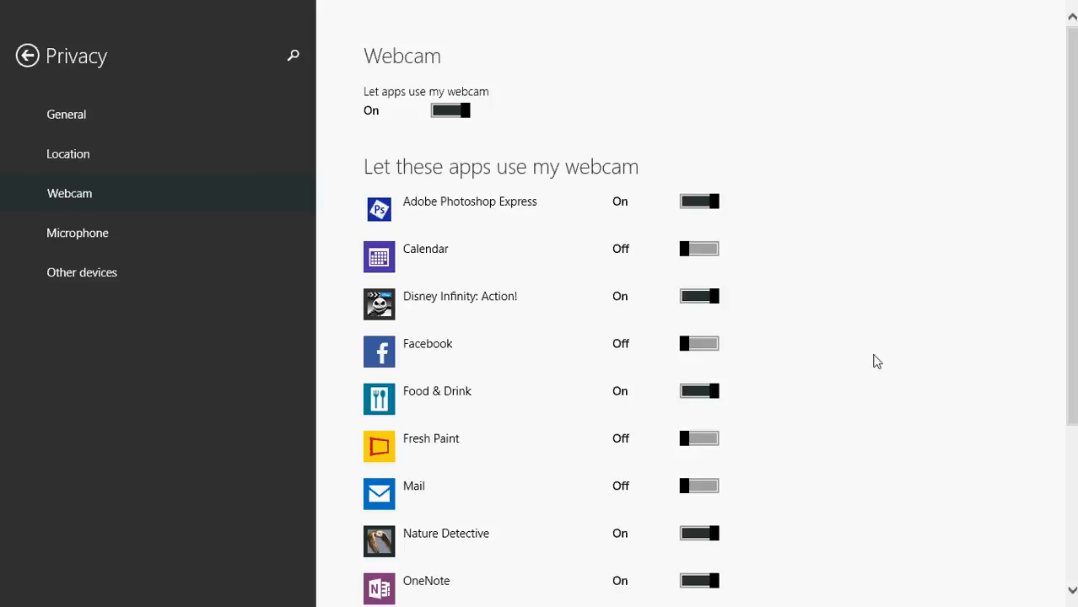
{"action": "mouse_move", "coordinate": [151, 233]}
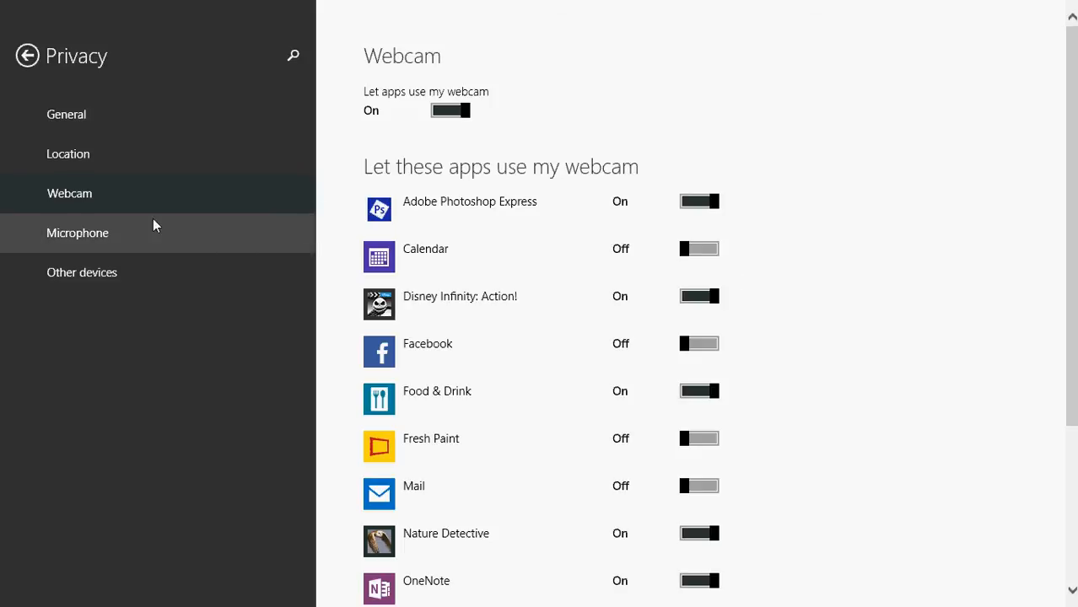
Show the Microphone privacy page listing apps allowed to use the microphone.
{"action": "left_click", "coordinate": [78, 233]}
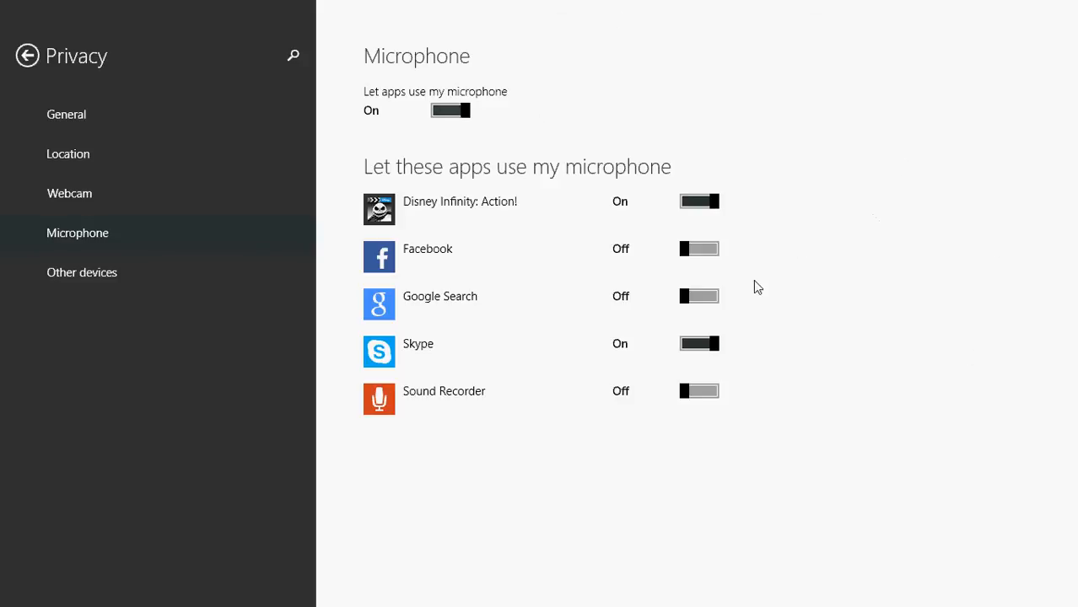
{"action": "mouse_move", "coordinate": [736, 420]}
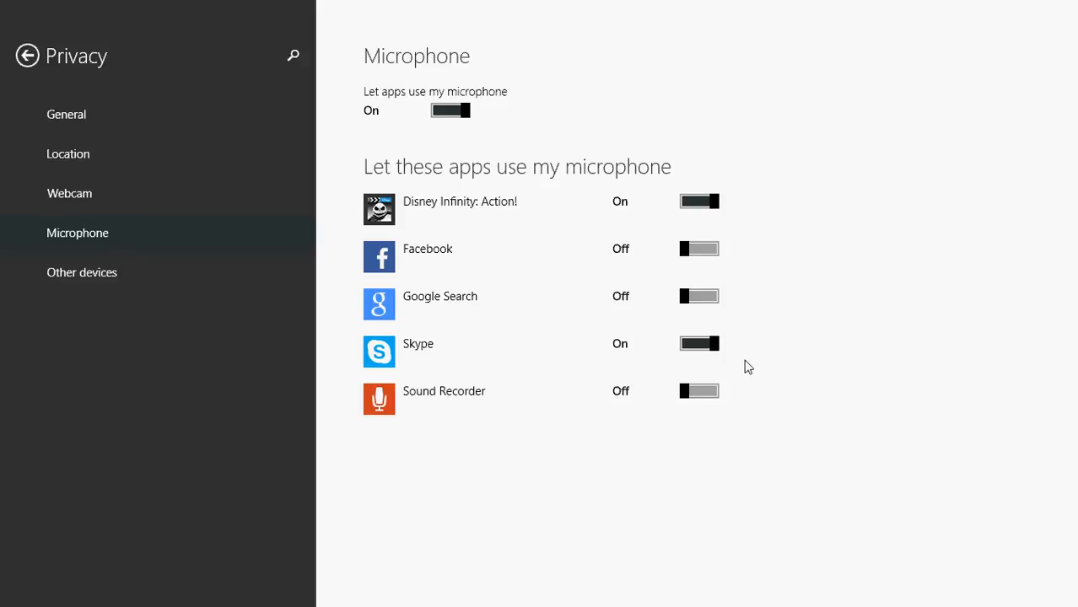
{"action": "mouse_move", "coordinate": [561, 114]}
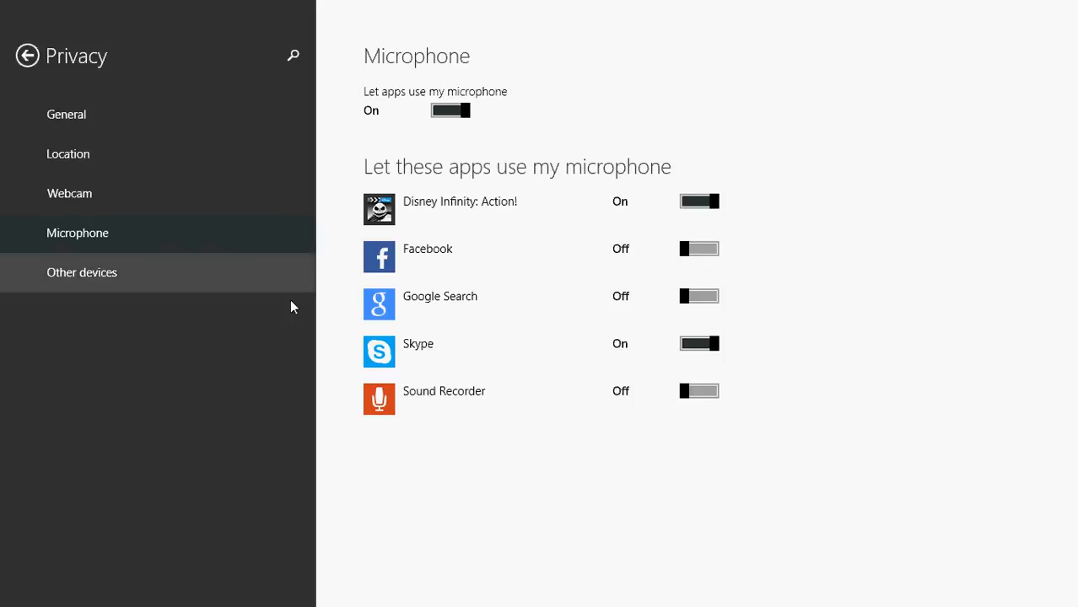
{"action": "mouse_move", "coordinate": [296, 462]}
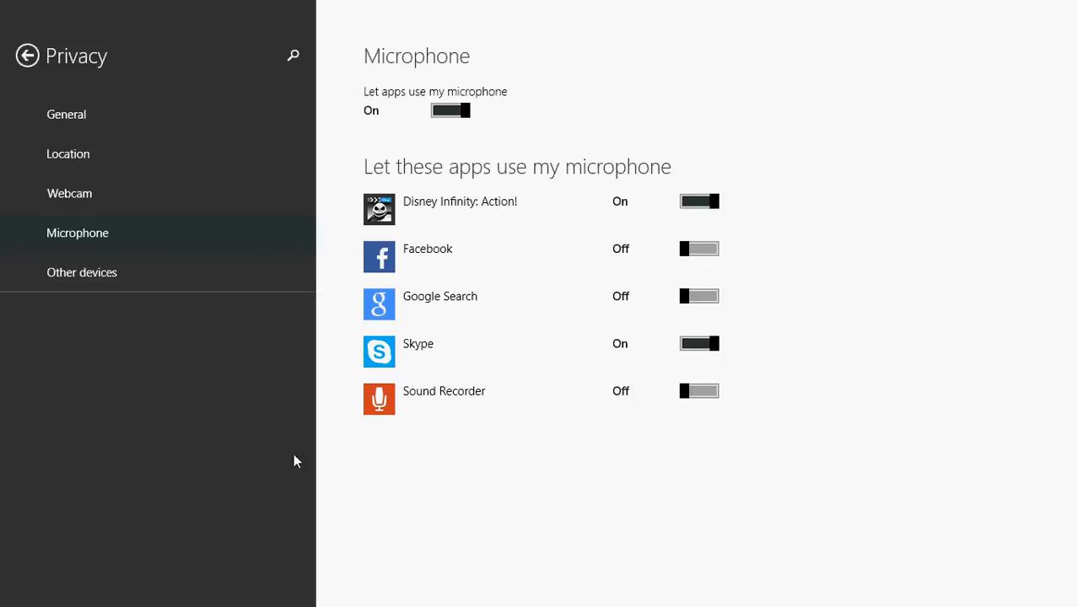
Show the Other devices privacy page, which lists no devices.
{"action": "left_click", "coordinate": [81, 272]}
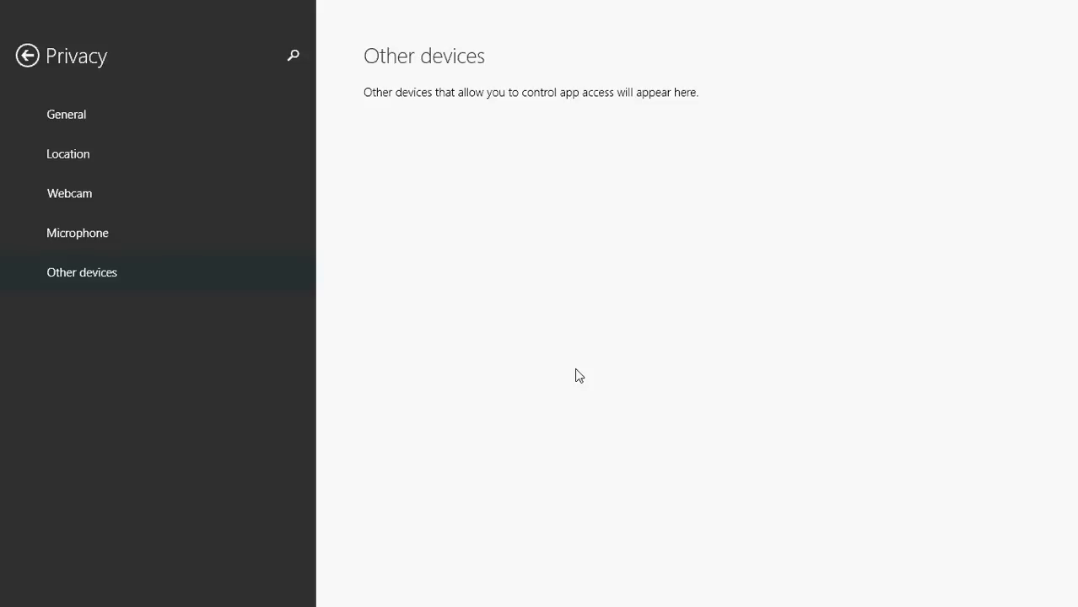
{"action": "mouse_move", "coordinate": [67, 154]}
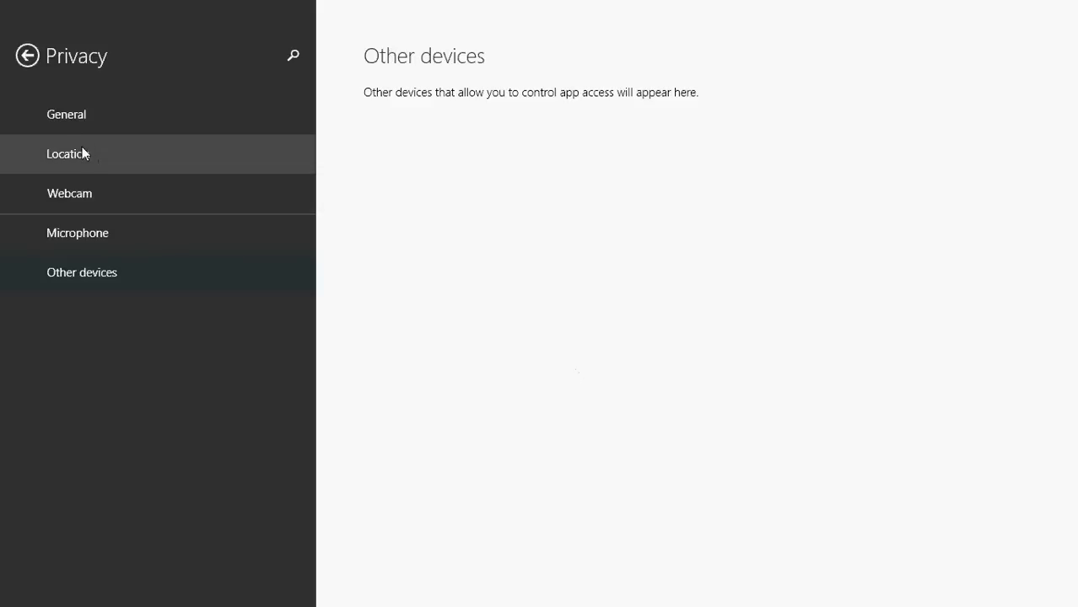
Return to the General privacy page with all options still on.
{"action": "left_click", "coordinate": [66, 115]}
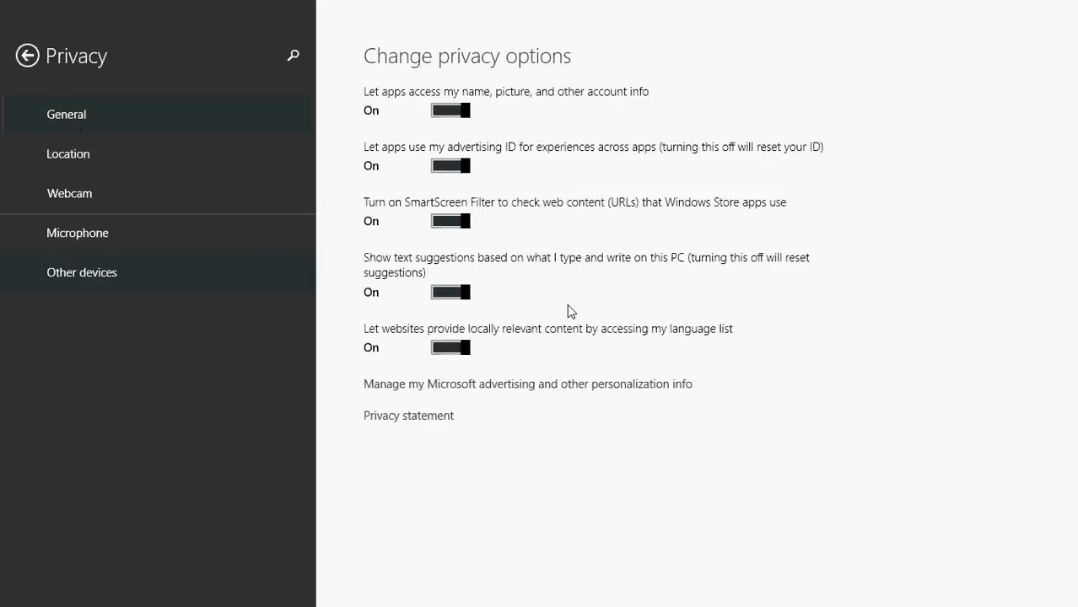
{"action": "mouse_move", "coordinate": [858, 439]}
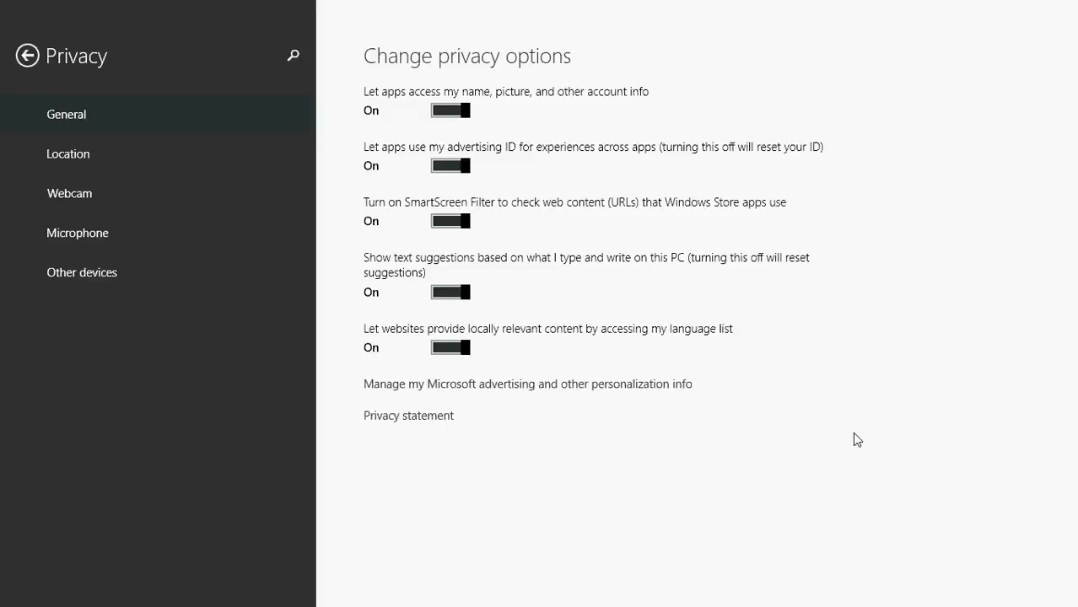
{"action": "mouse_move", "coordinate": [329, 155]}
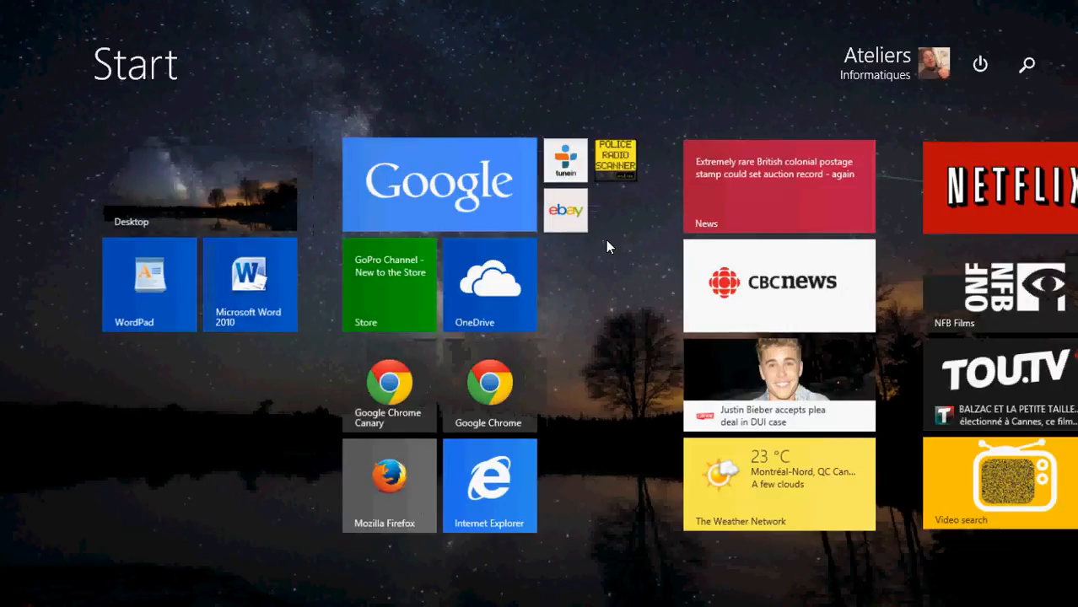
Leave the Start screen for the desktop via the Desktop tile.
{"action": "scroll", "scroll_direction": "right", "scroll_amount": 3}
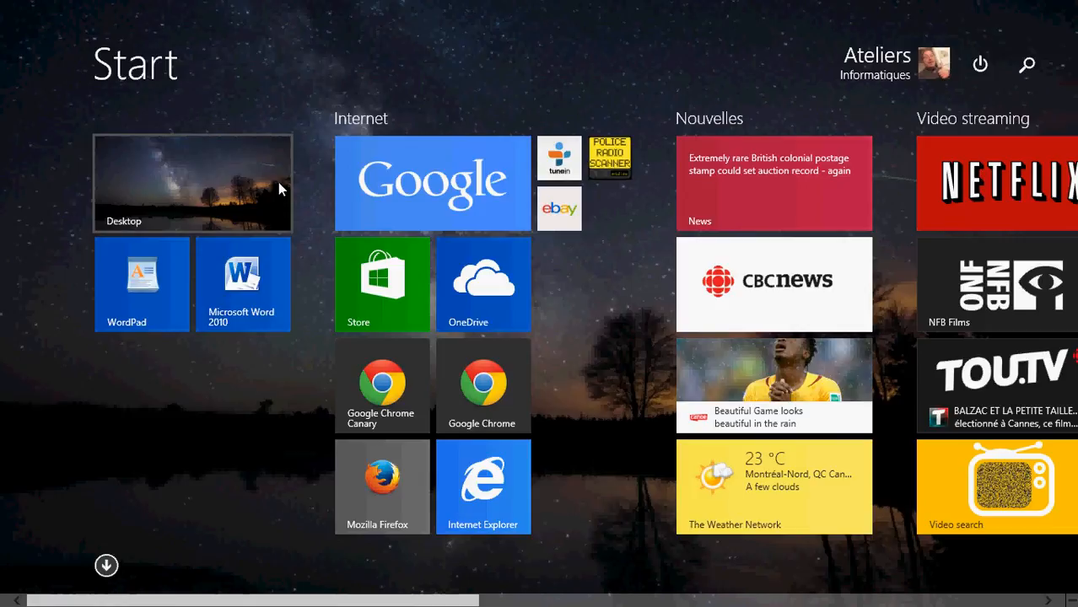
{"action": "left_click", "coordinate": [192, 182]}
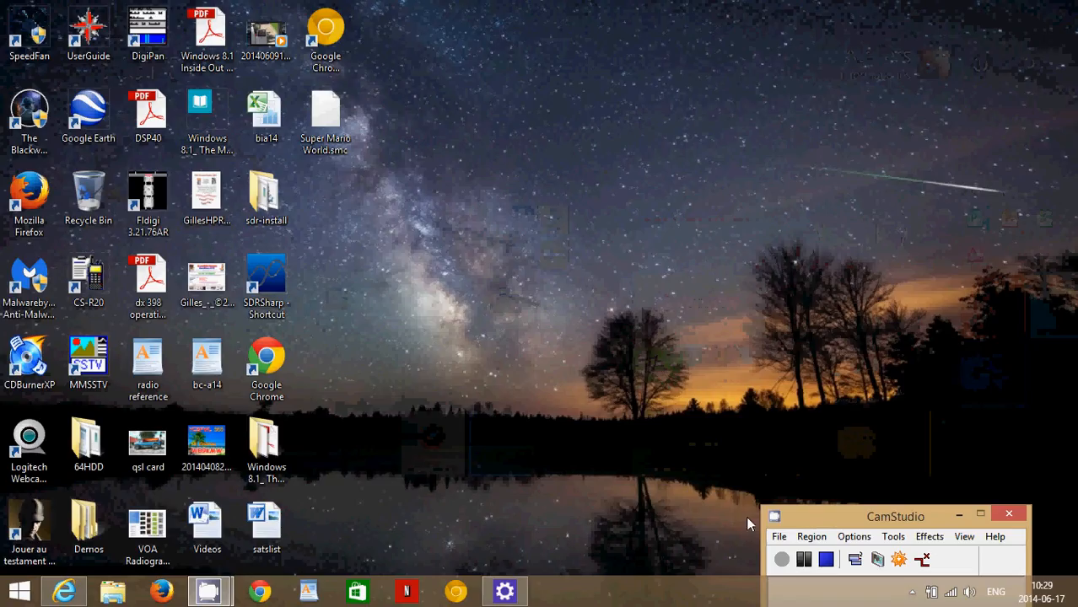